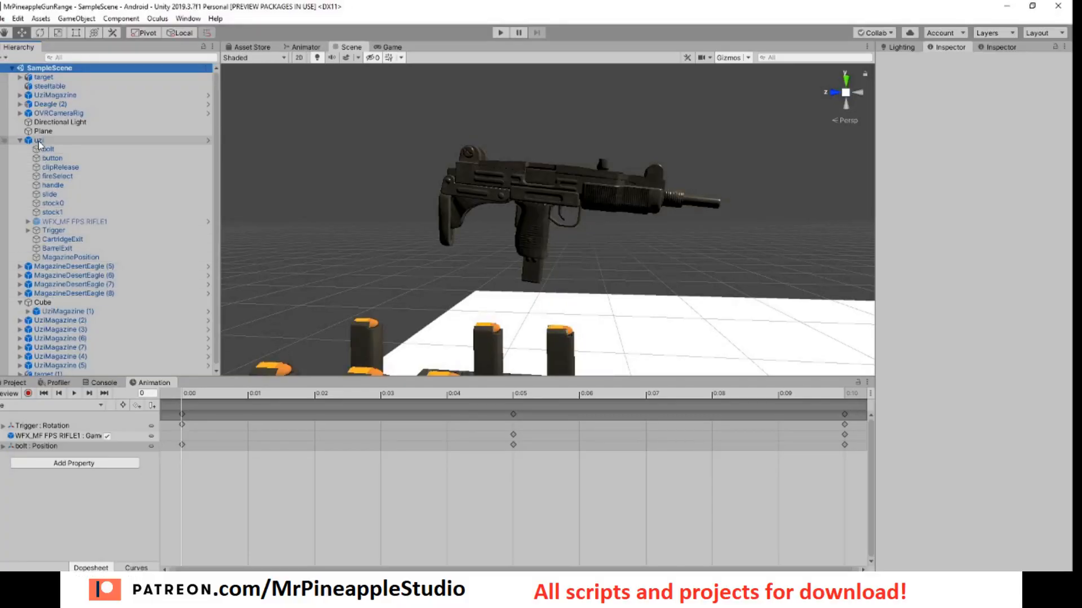
Review the uzi's box colliders, rigidbody, animator and Uzi script, then show the CartridgeExit transform.
left_click(38, 140)
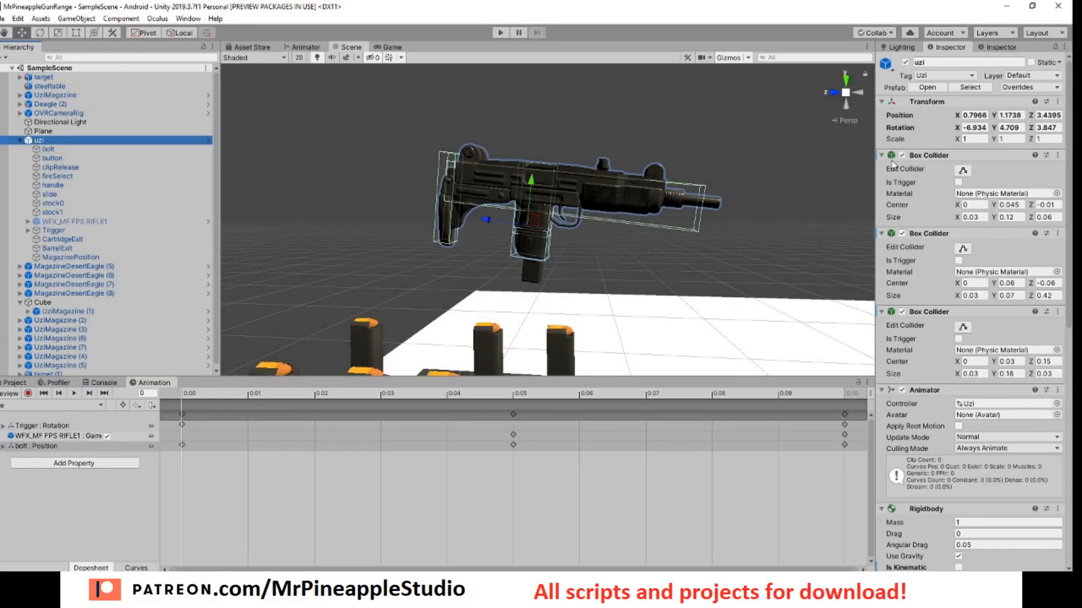
left_click(892, 233)
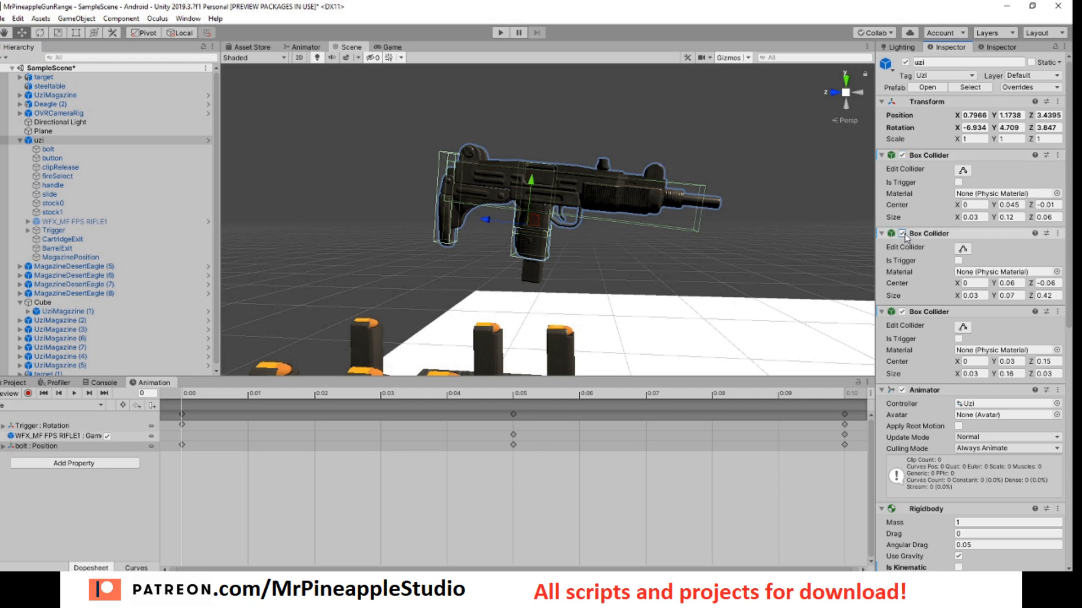
scroll("down", 3)
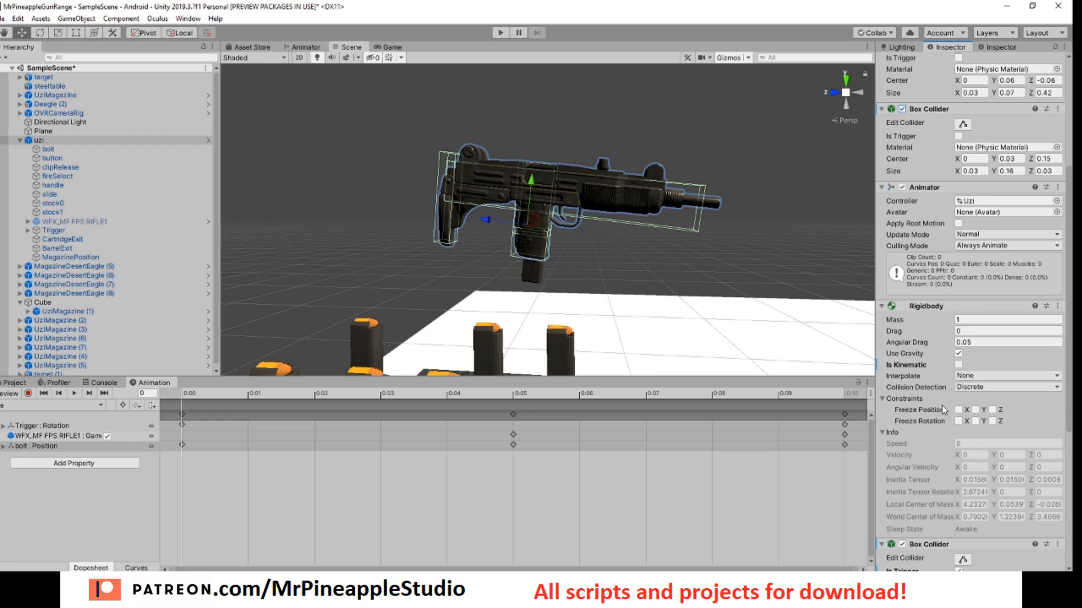
scroll("down", 3)
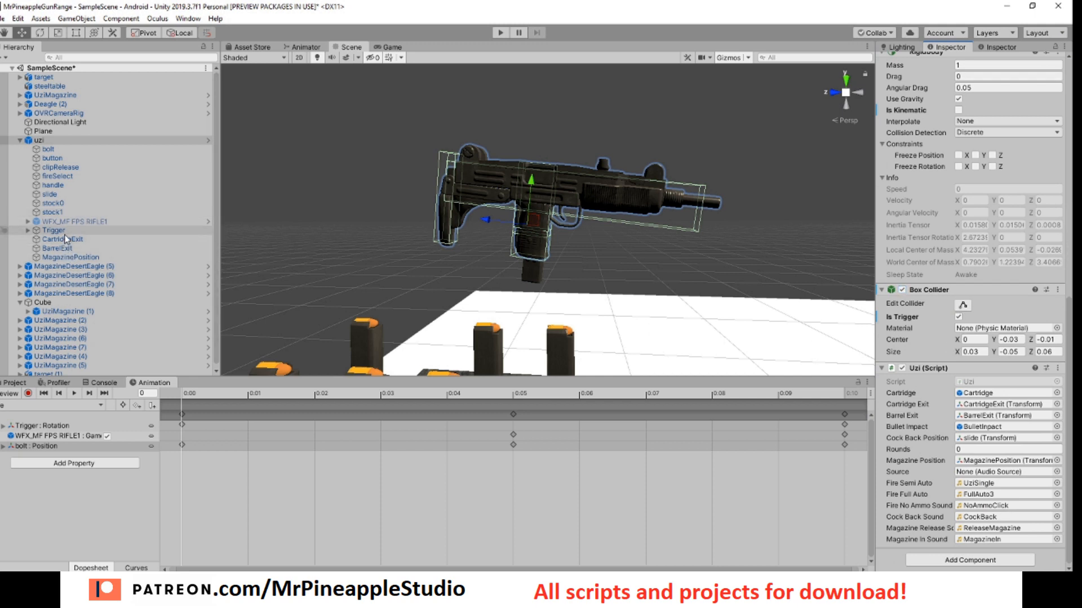
left_click(59, 239)
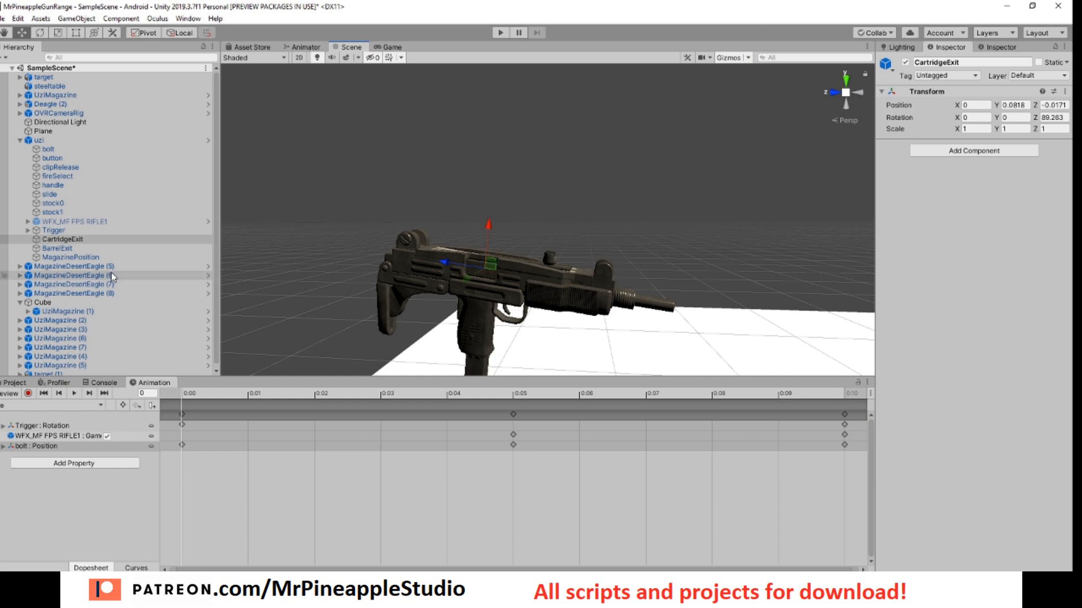
Inspect BarrelExit, MagazinePosition, the seated UziMagazine (2) and the muzzle flash particle effect.
left_click(61, 248)
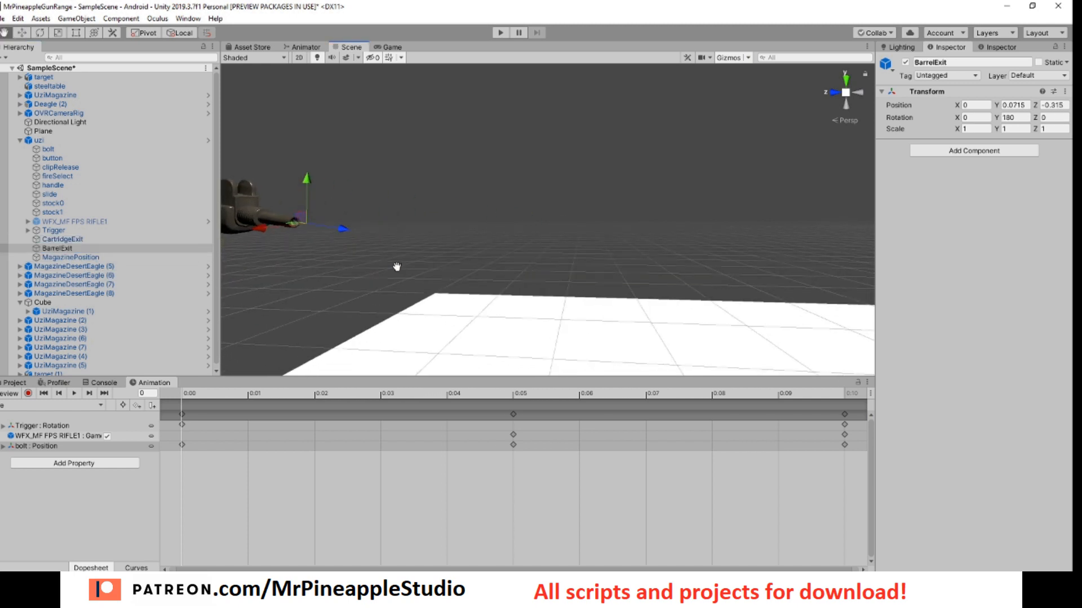
left_click(71, 257)
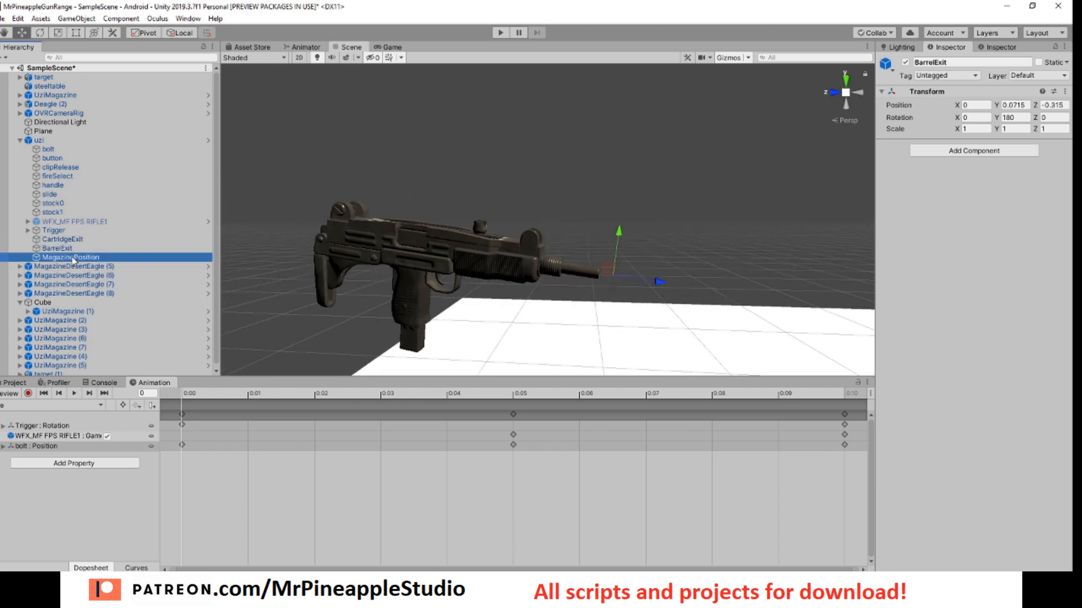
left_click(71, 256)
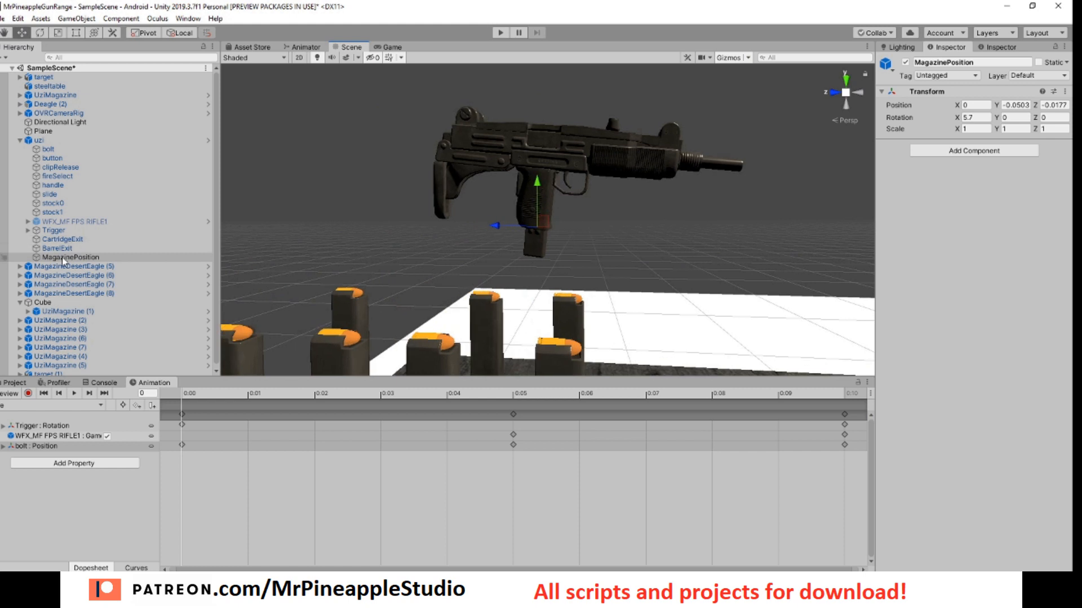
left_click(62, 320)
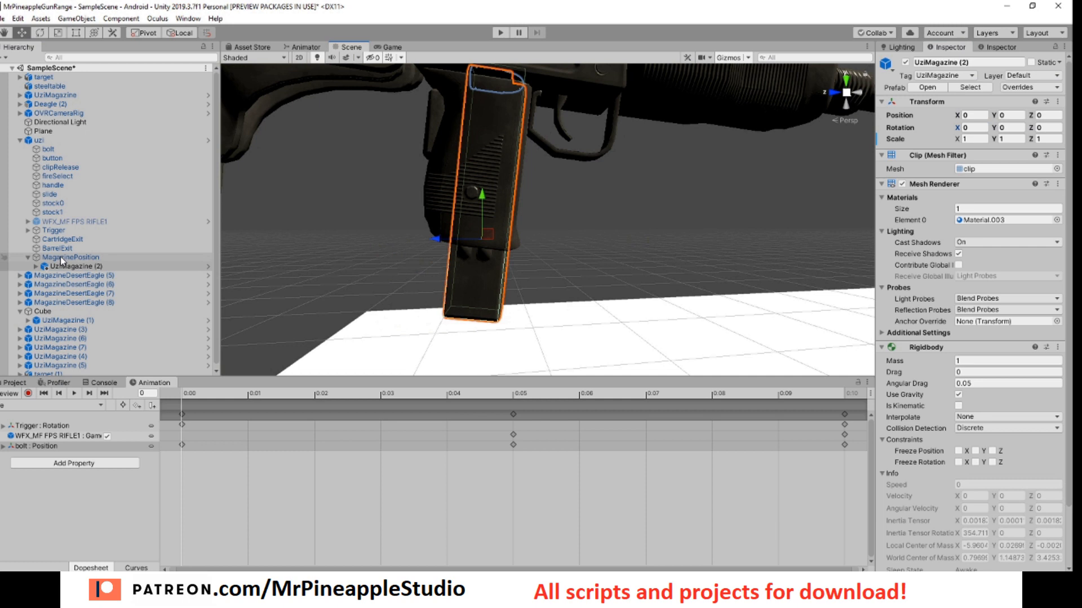
left_click(71, 257)
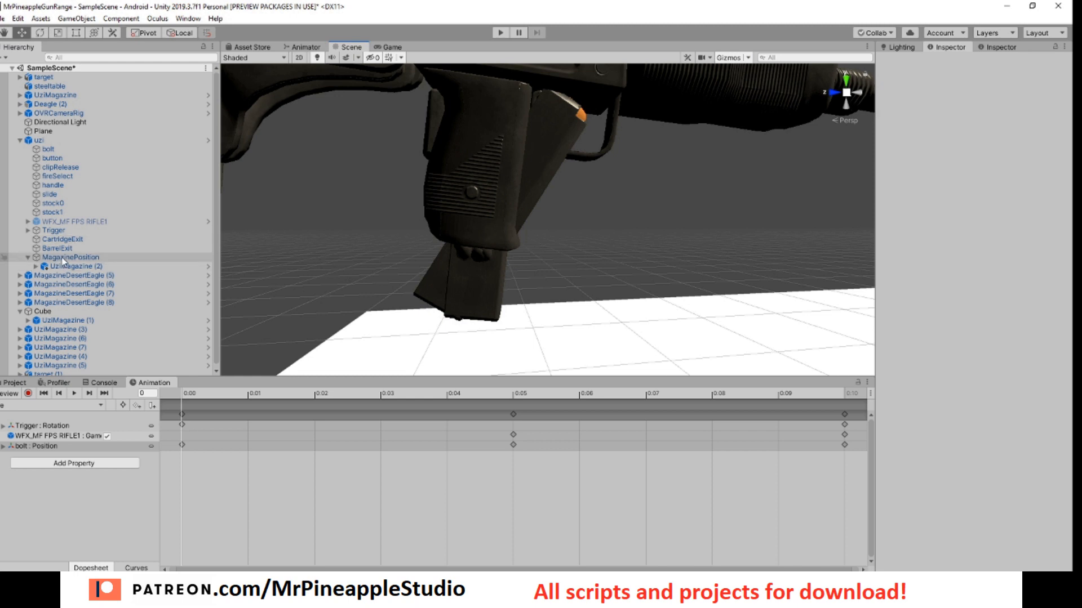
left_click(71, 258)
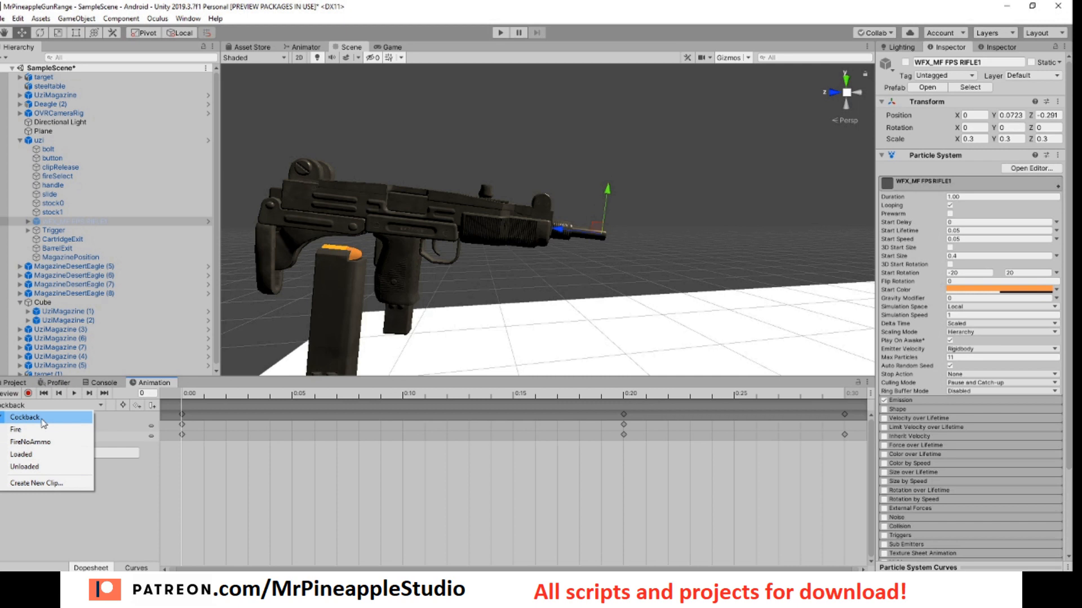
mouse_move(29, 442)
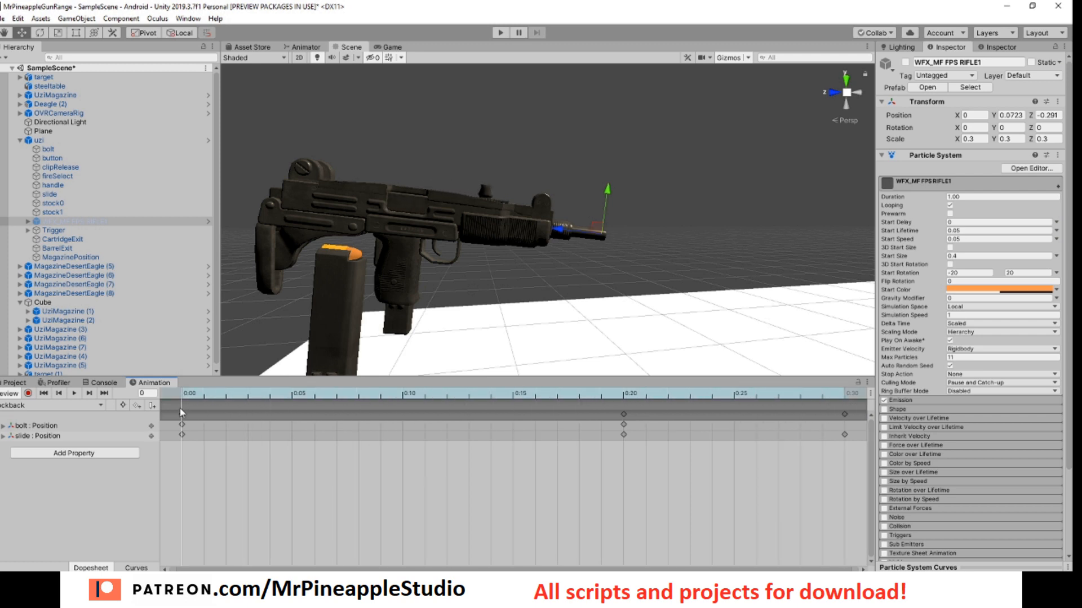
Switch between the Uzi's Cockback, Fire and loaded/unloaded clips, then bring up the animator controller.
left_click(41, 405)
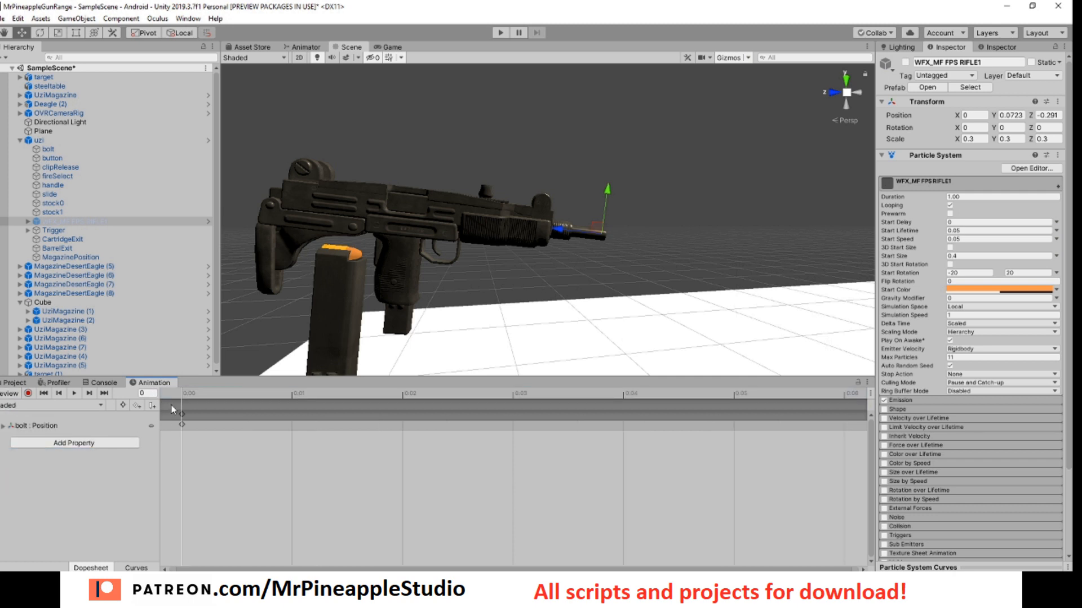
mouse_move(74, 394)
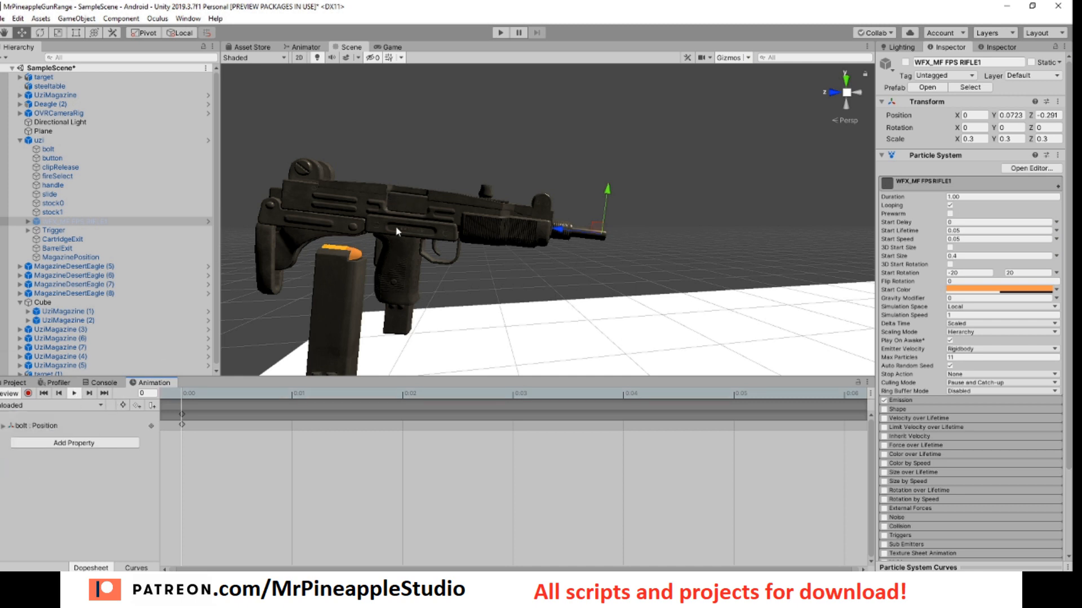
left_click(35, 139)
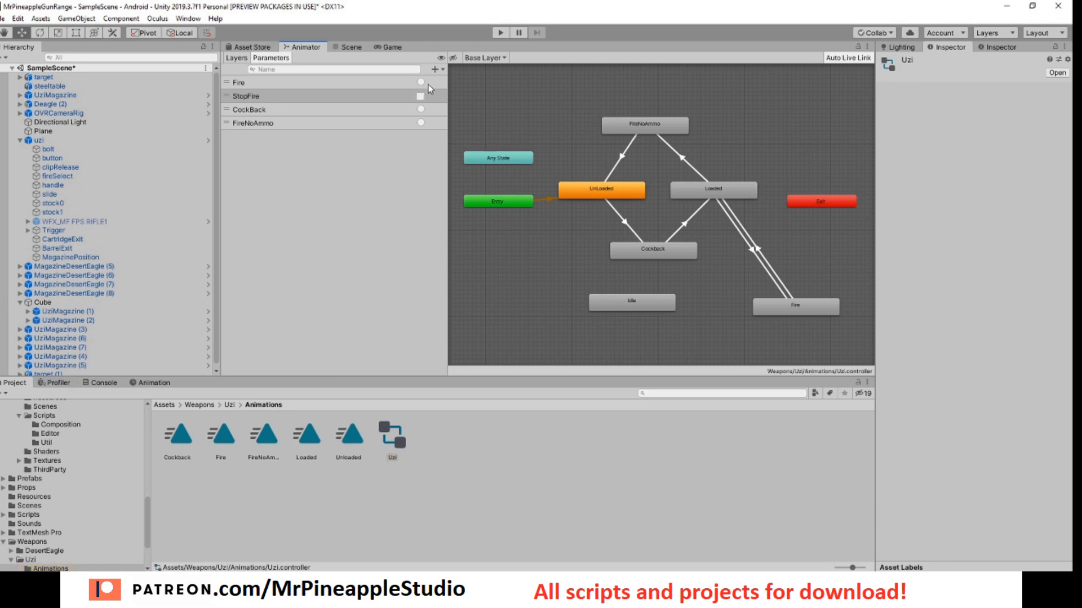
Inspect the UnLoaded, Cockback, Loaded and Fire states with their Cockback→Loaded and Loaded↔Fire transitions.
left_click(419, 96)
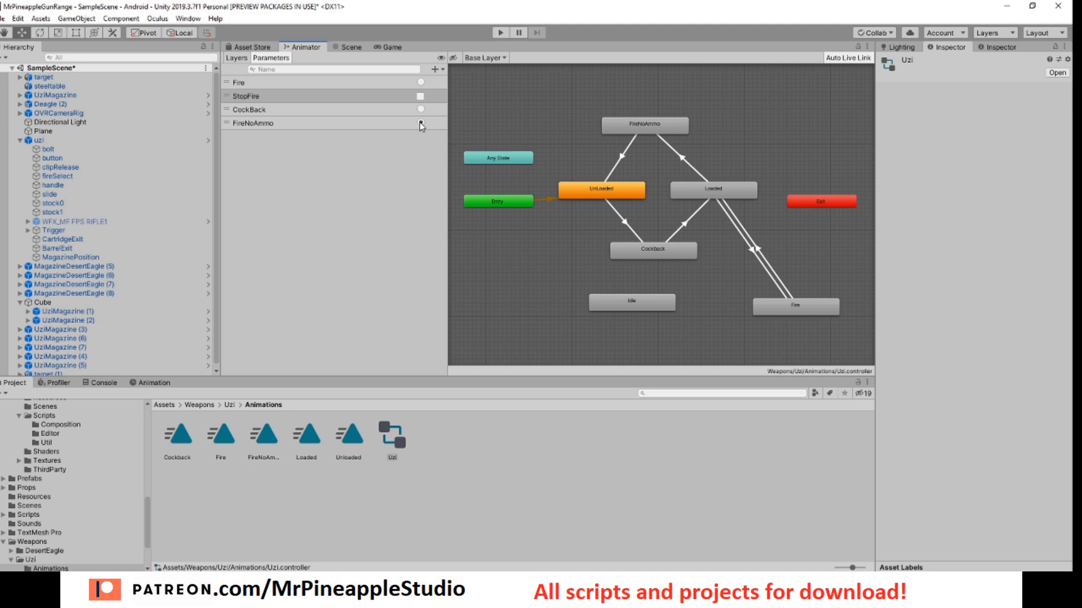
left_click(601, 190)
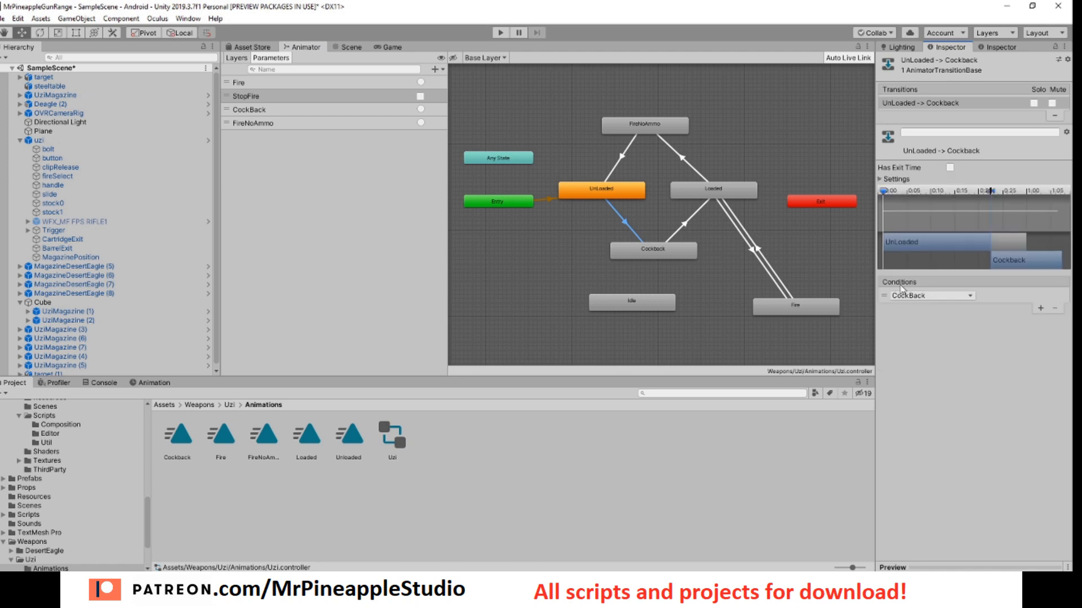
left_click(684, 228)
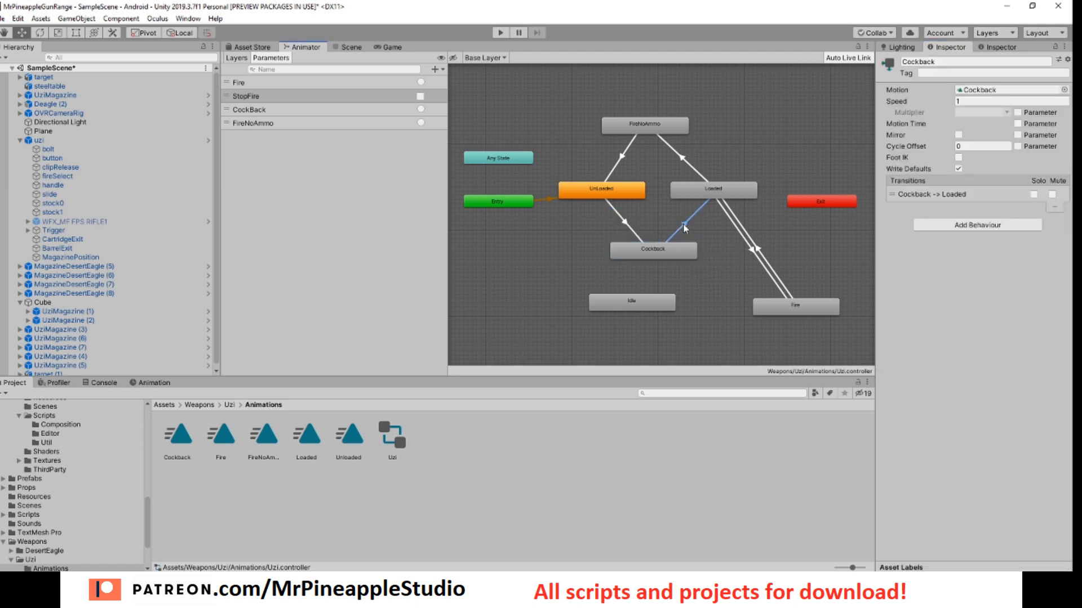
left_click(684, 230)
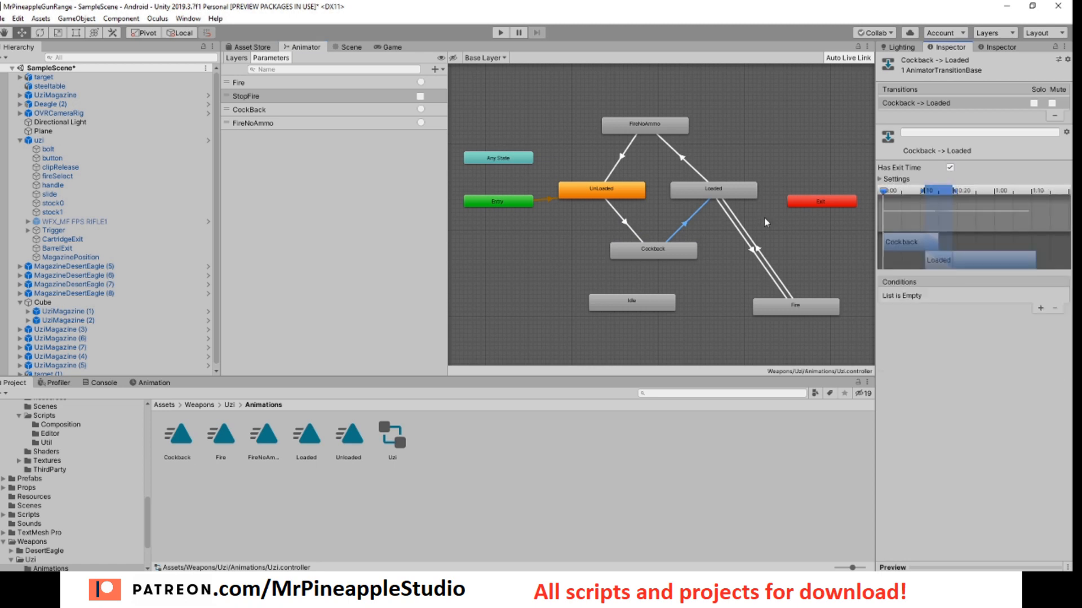
left_click(714, 189)
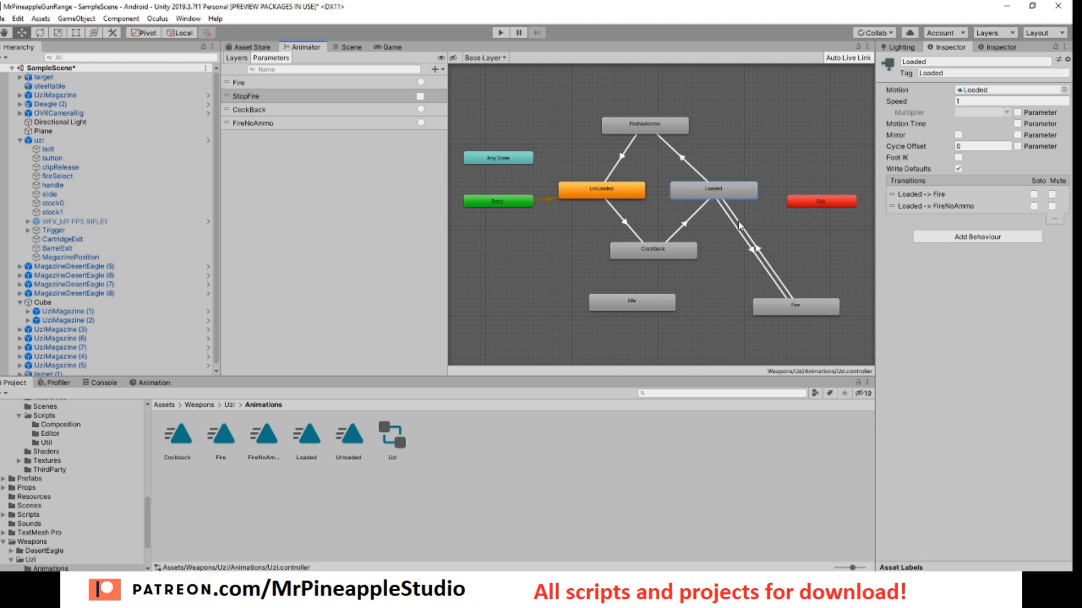
left_click(795, 307)
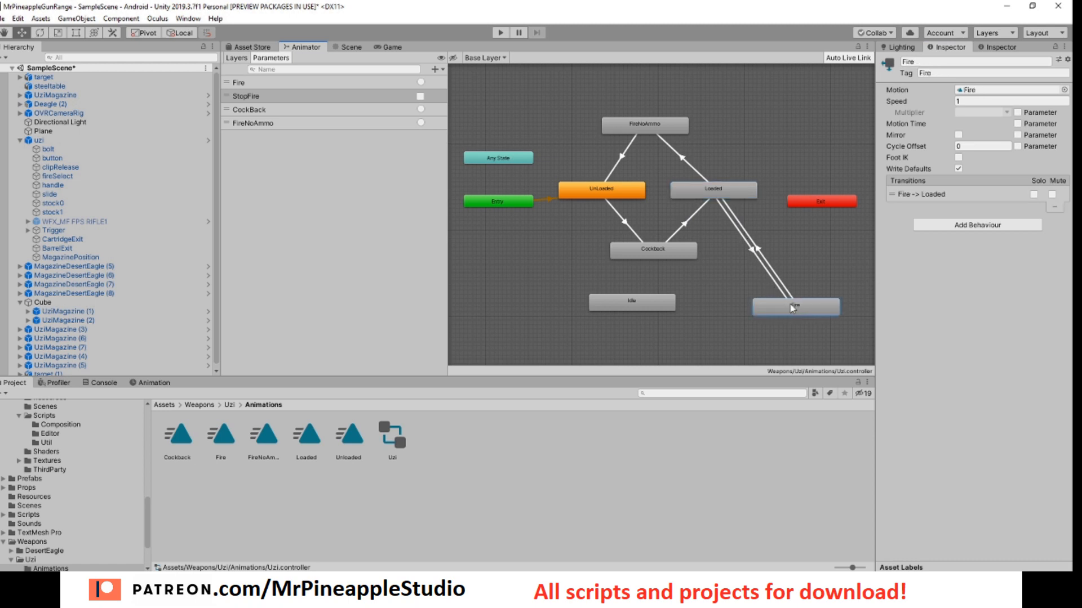
left_click(795, 307)
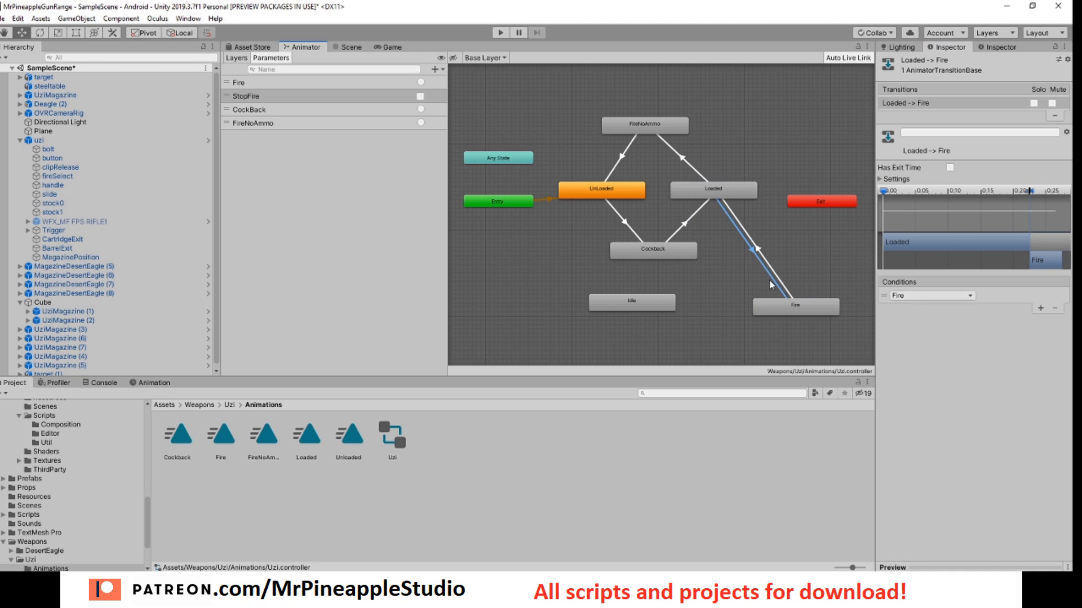
left_click(755, 248)
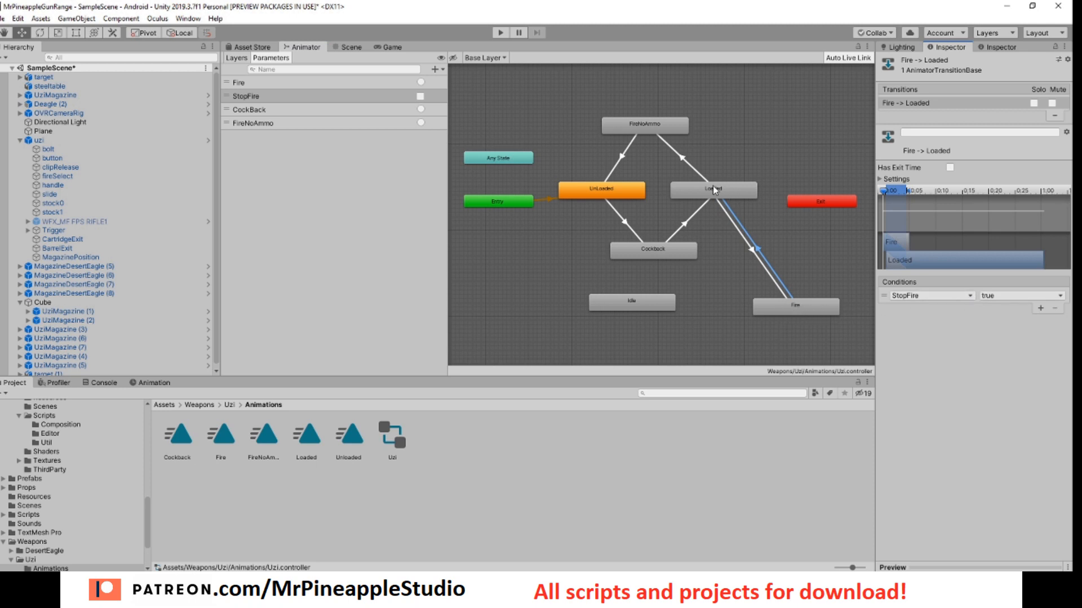
Check the Loaded→FireNoAmmo and FireNoAmmo→UnLoaded transitions, then bring up the Uzi script.
left_click(713, 190)
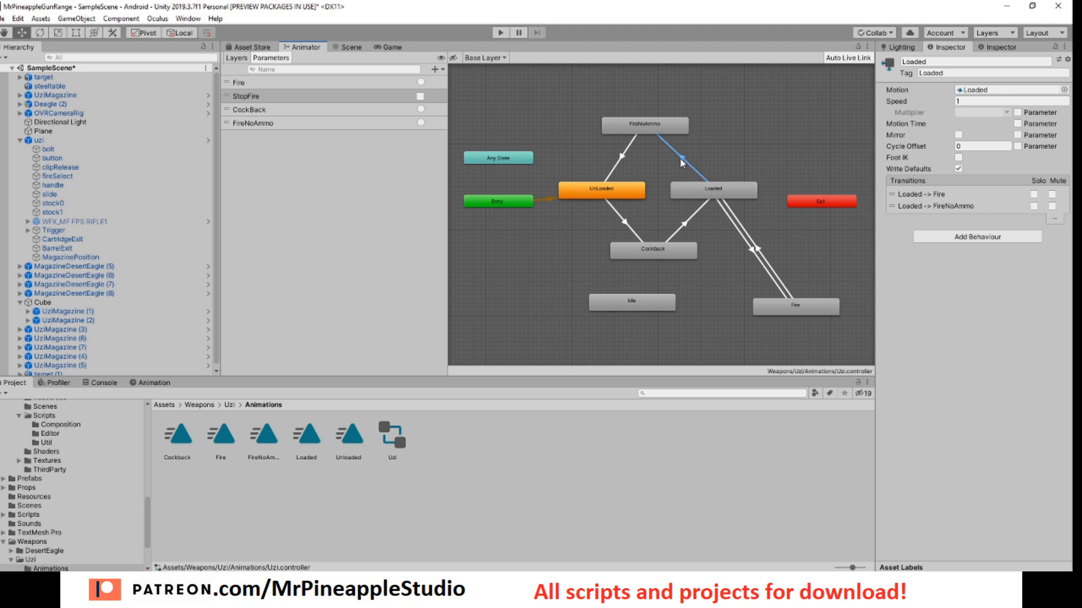
left_click(679, 163)
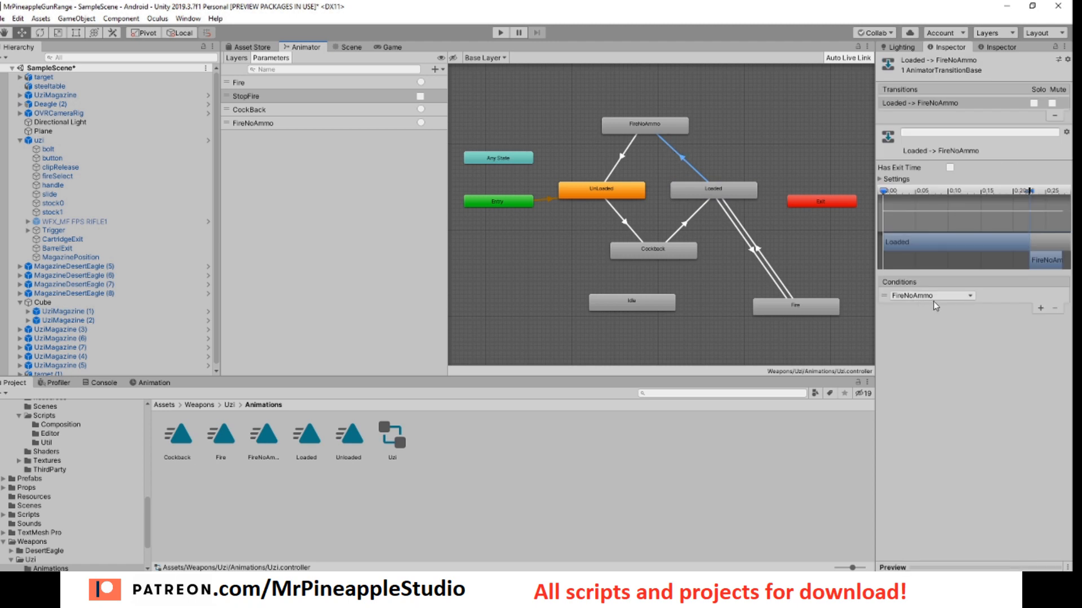
left_click(621, 151)
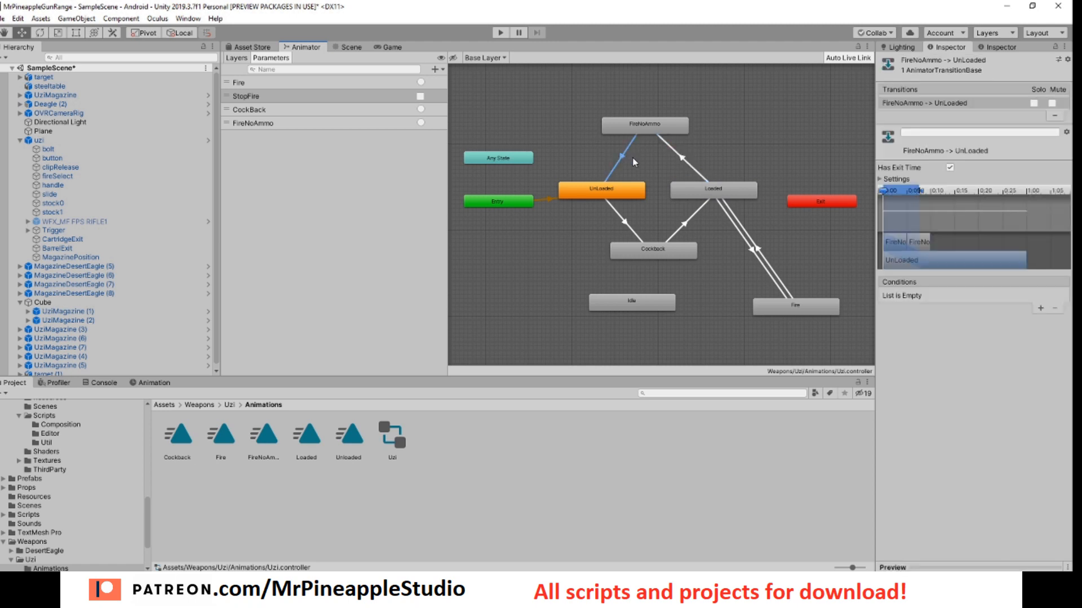
left_click(885, 179)
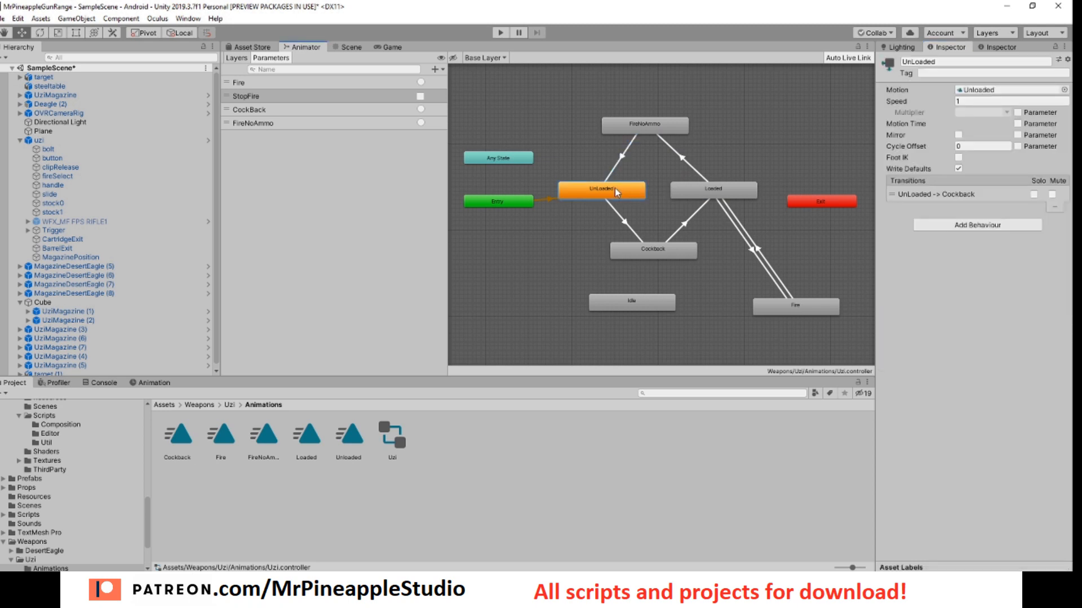
left_click(752, 248)
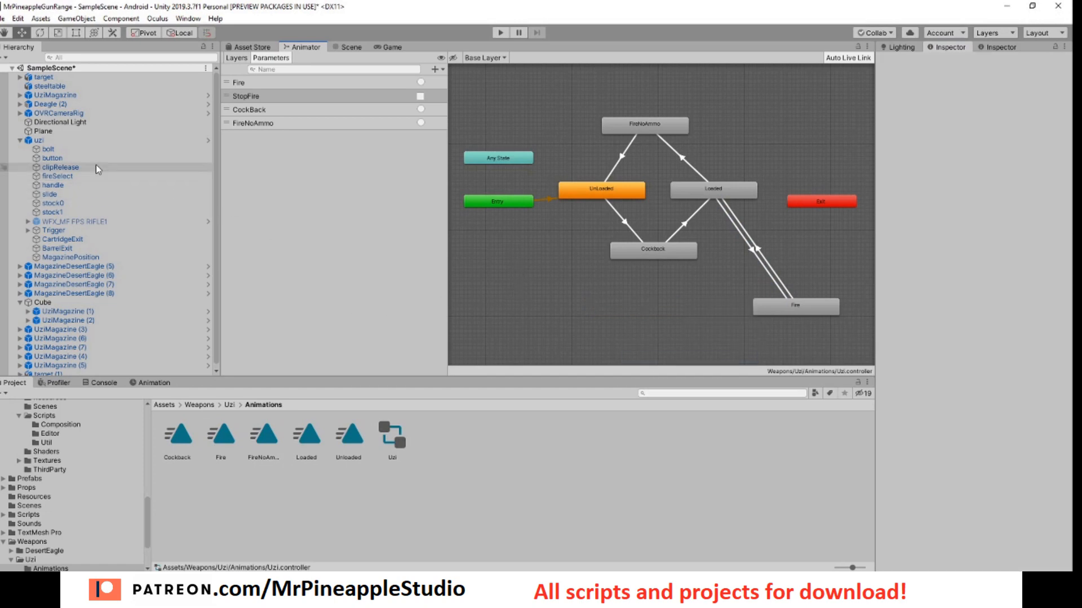
left_click(39, 141)
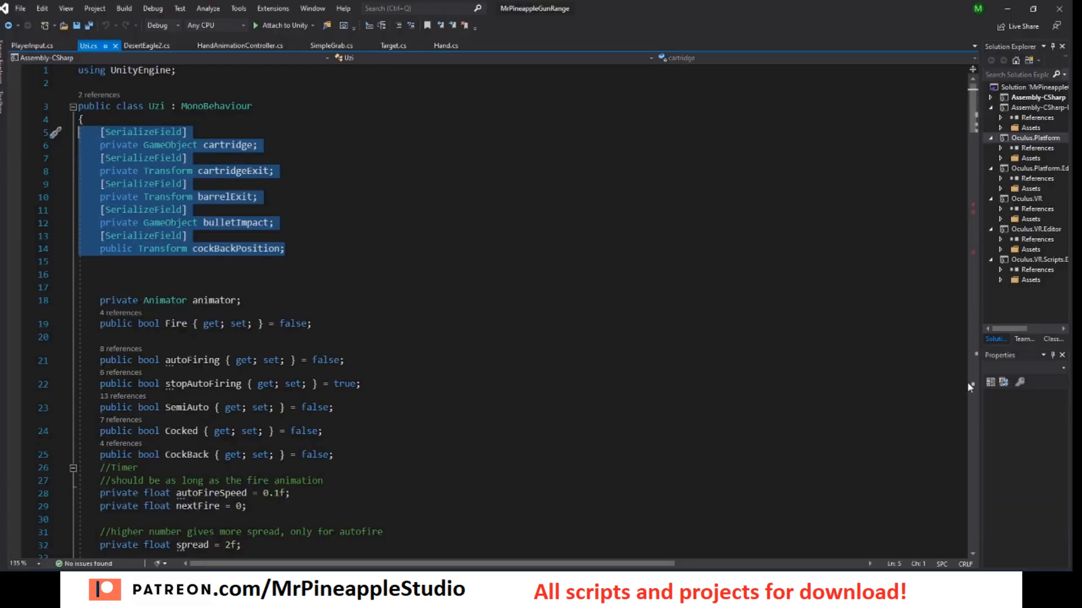
Highlight the [SerializeField] declarations of the Uzi class and return to the Unity editor.
left_click(240, 338)
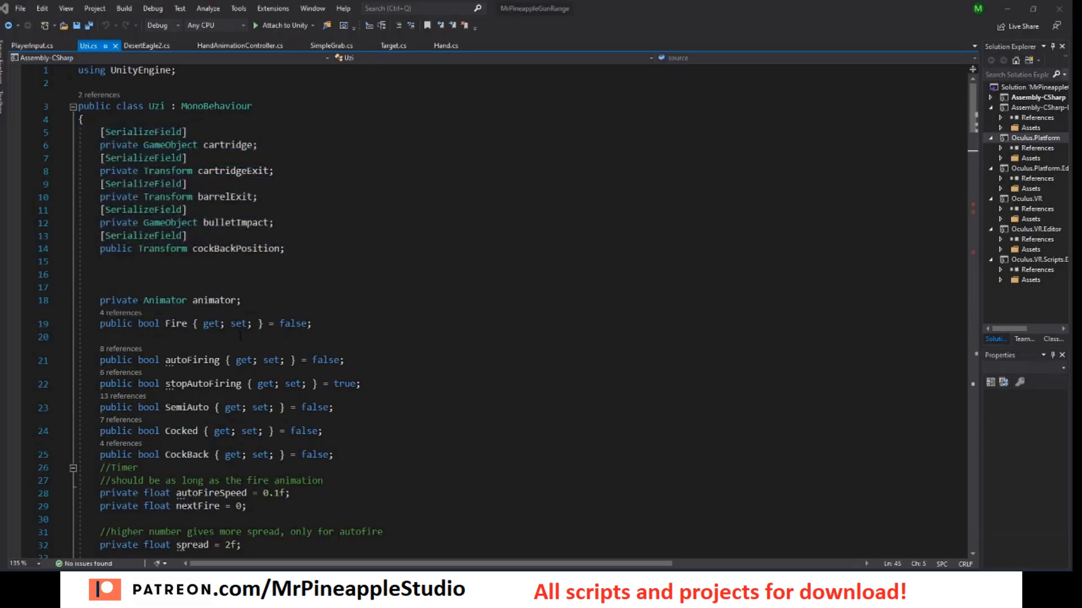
left_click_drag(100, 132, 284, 252)
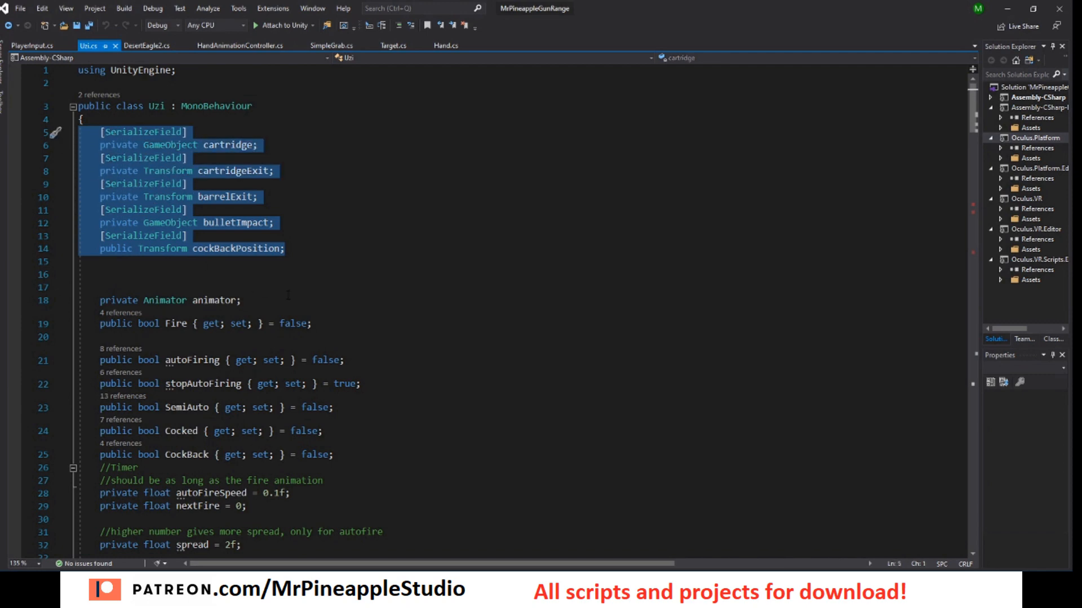
left_click(288, 297)
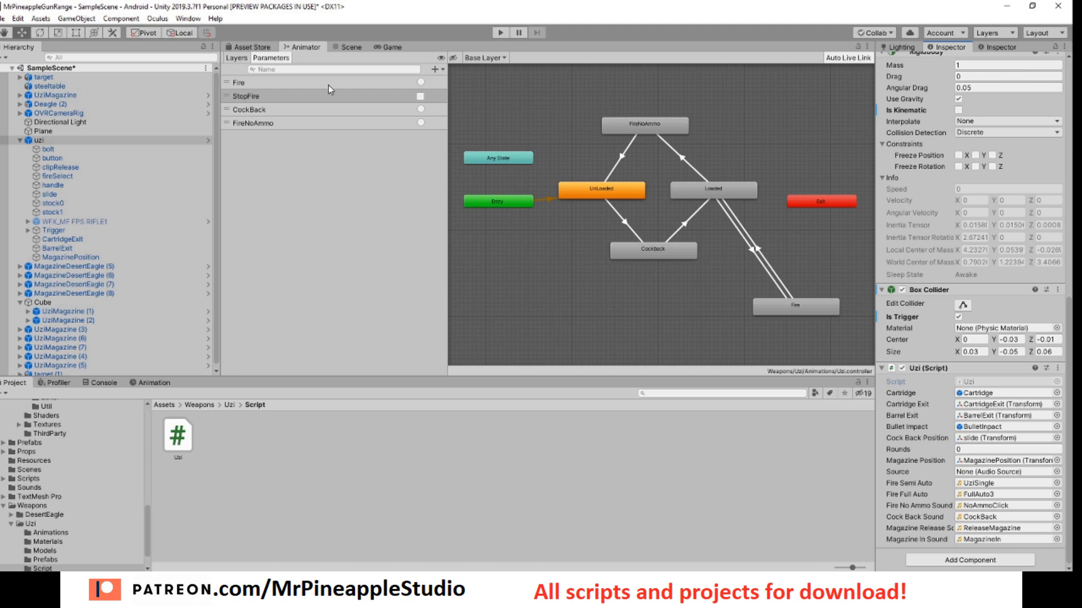
Locate the CartridgeExit, BarrelExit, BulletImpact prefab and slide objects referenced by the Uzi script.
left_click(352, 47)
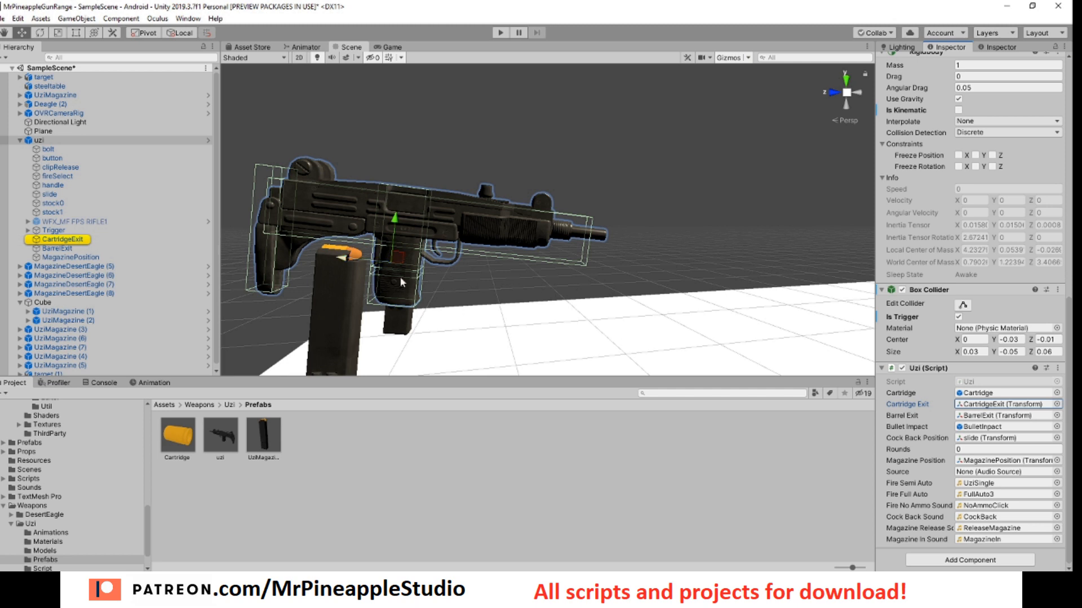
left_click(55, 249)
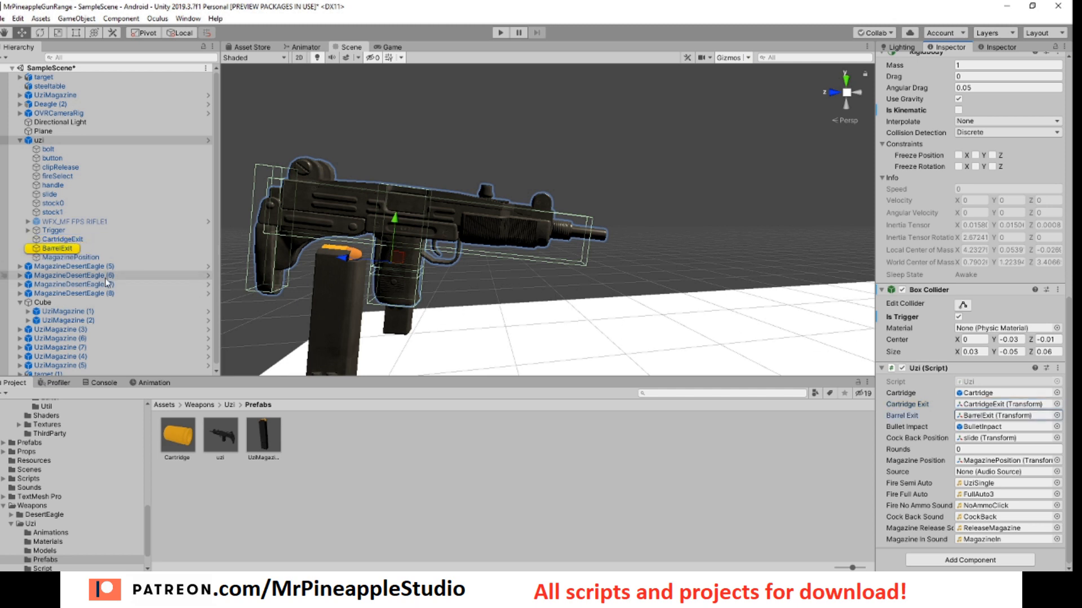
left_click(54, 248)
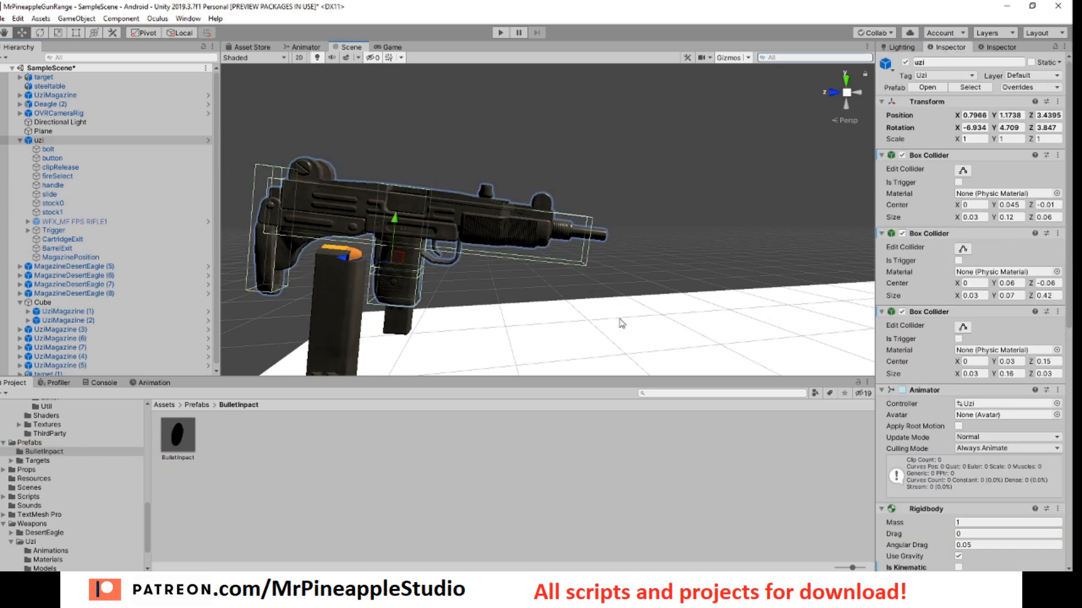
left_click(38, 140)
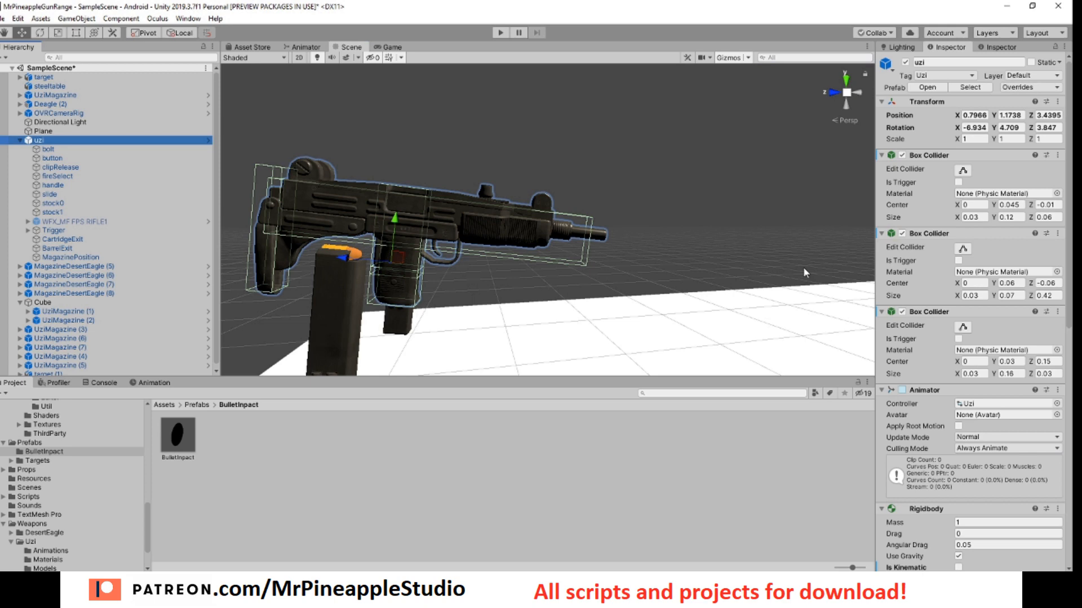
scroll("down", 3)
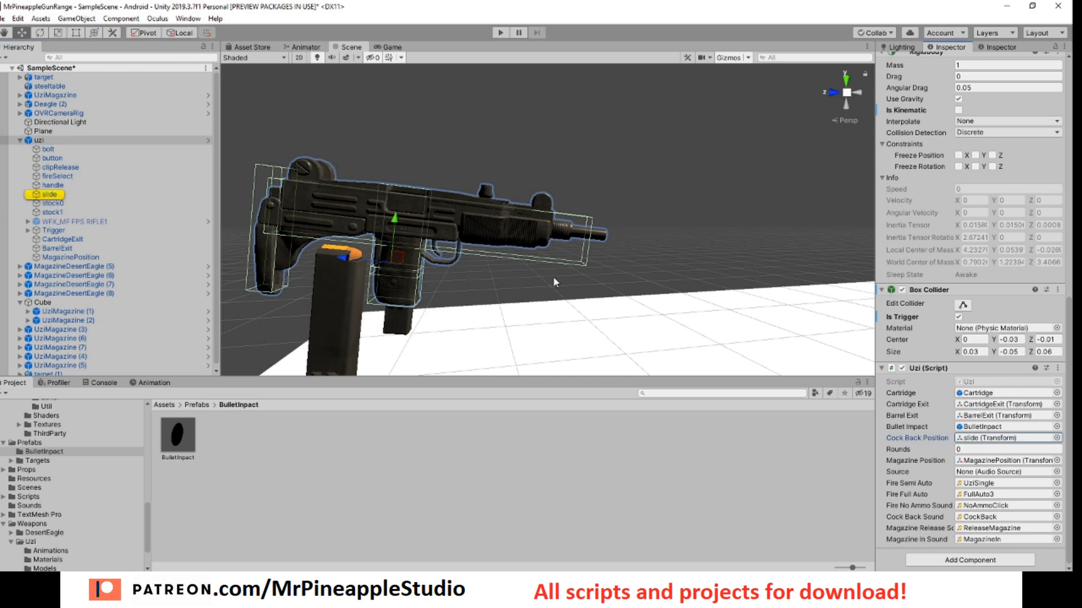
left_click(48, 185)
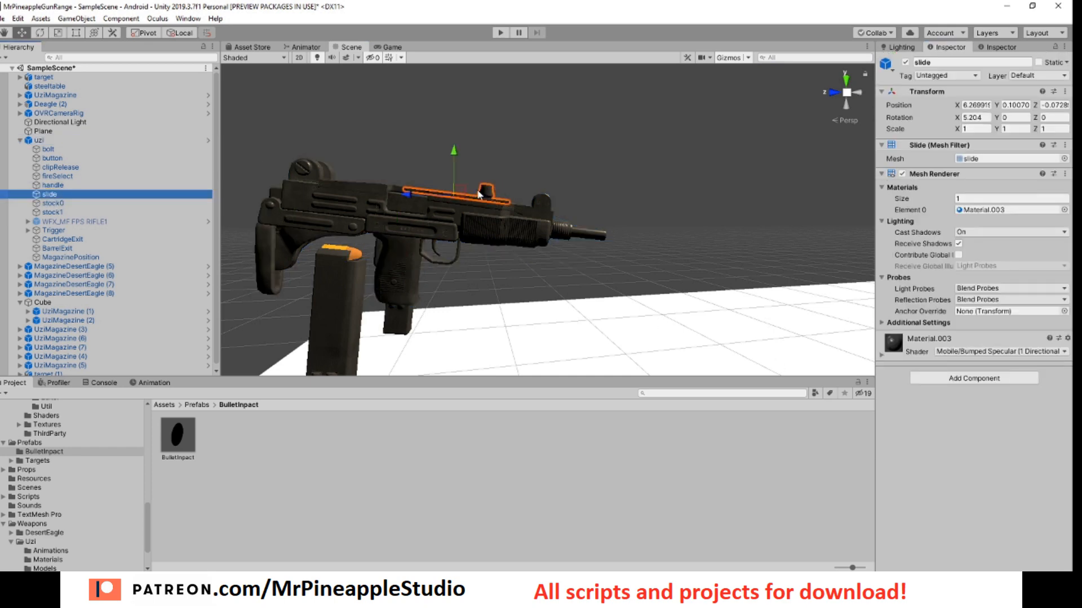
left_click(39, 140)
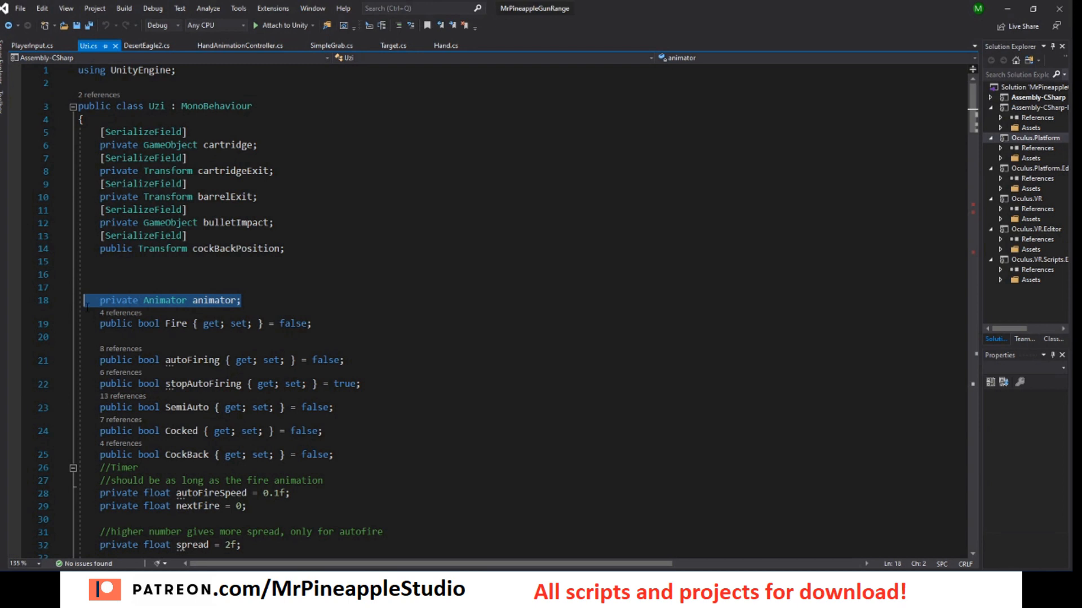
Scroll through the animator field, bool fire flags, Reload System, Sound fields and Start(), checking against Unity.
scroll("down", 3)
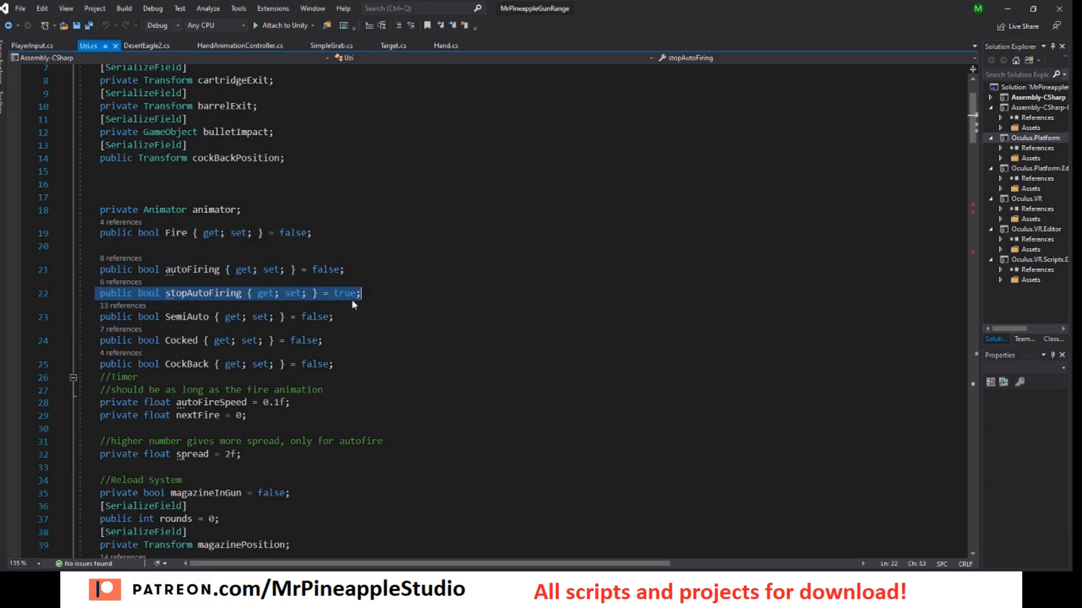
left_click(207, 316)
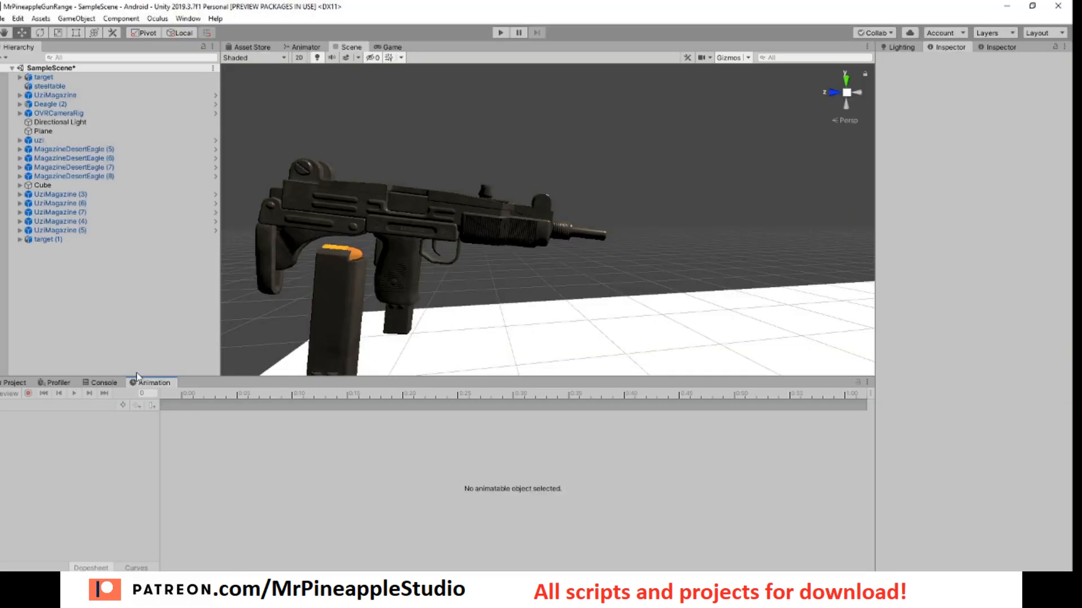
left_click(39, 141)
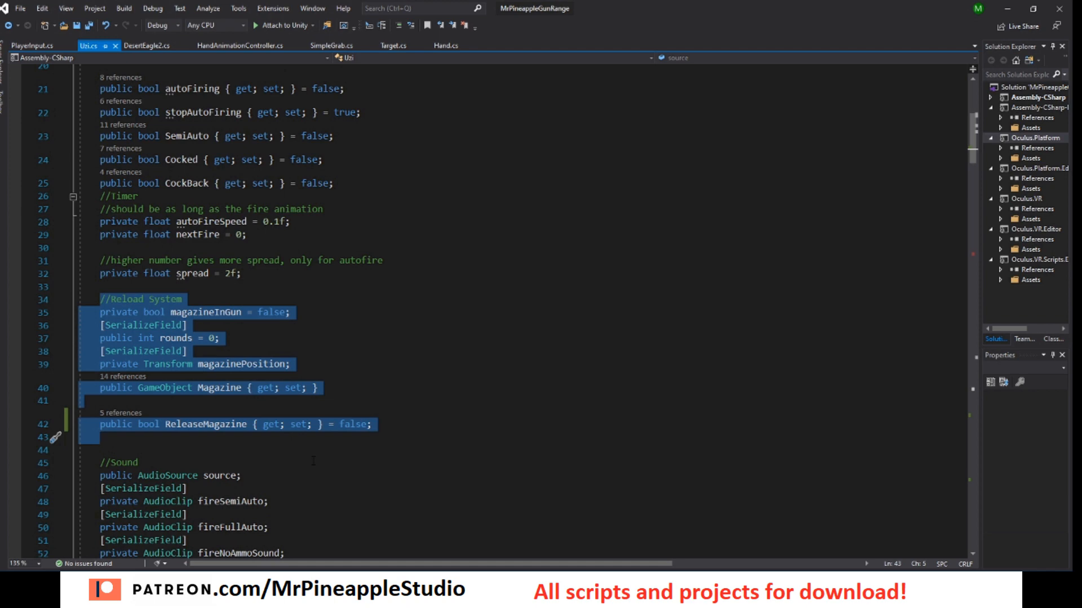
scroll("down", 3)
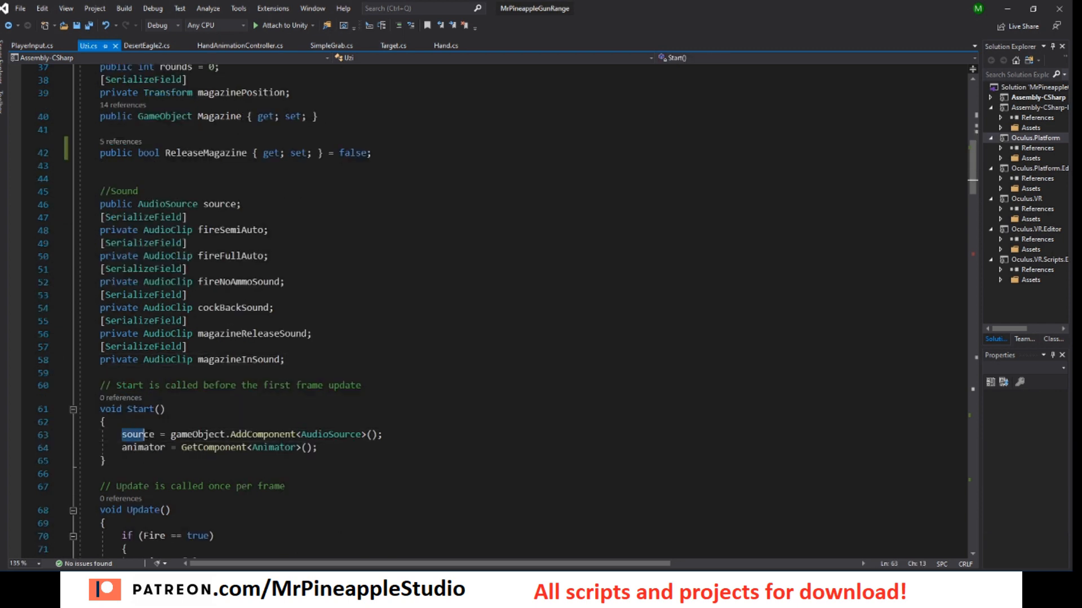
left_click(313, 447)
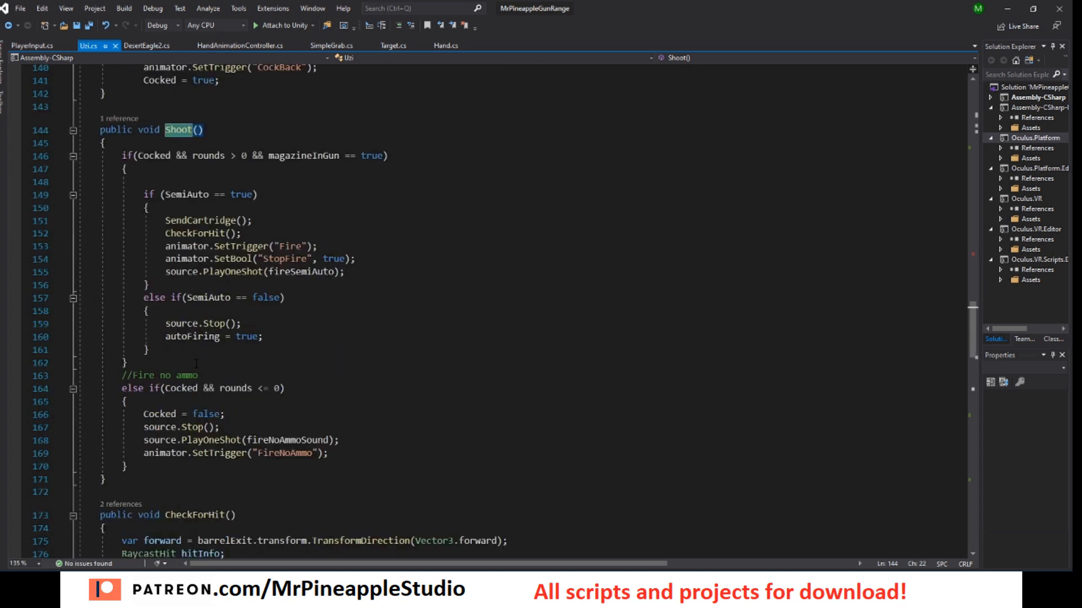
Make Shoot()'s condition read Cocked == true and highlight the CheckForHit() call.
left_click(139, 156)
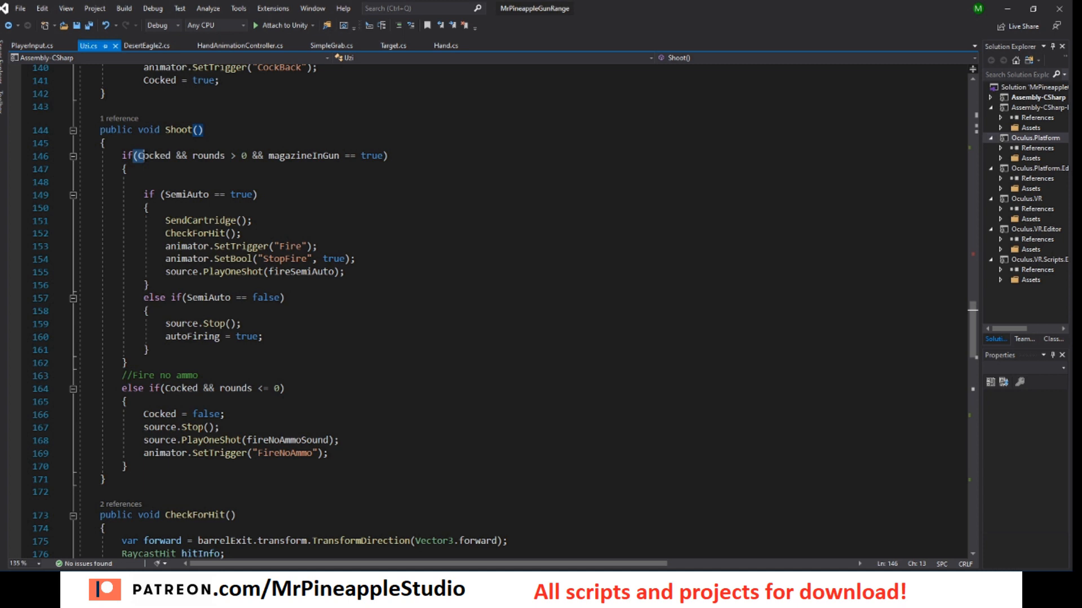
left_click(154, 155)
type(" == true")
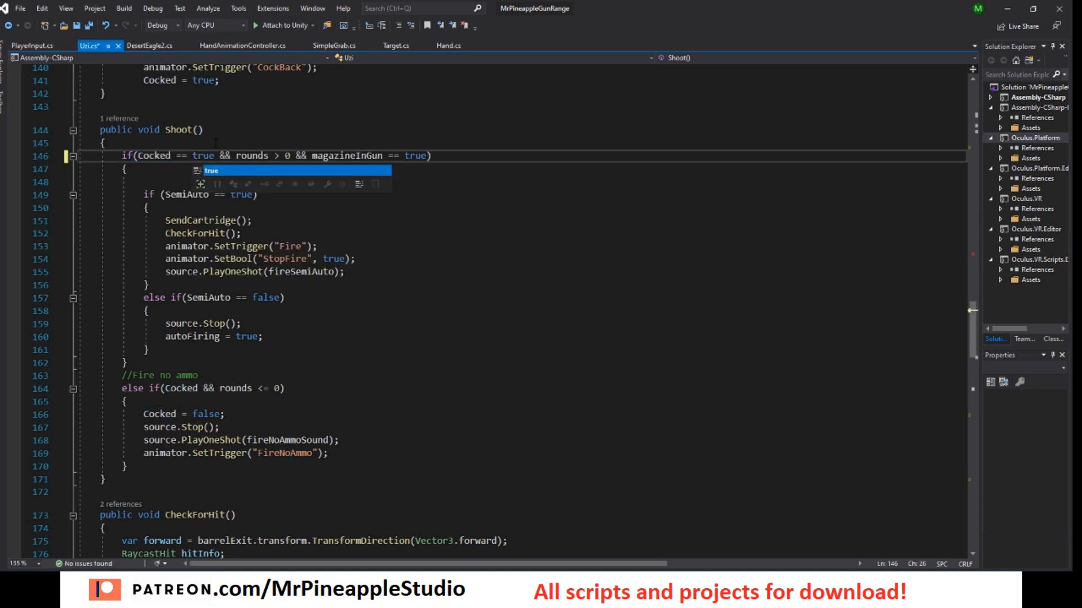
double_click(347, 155)
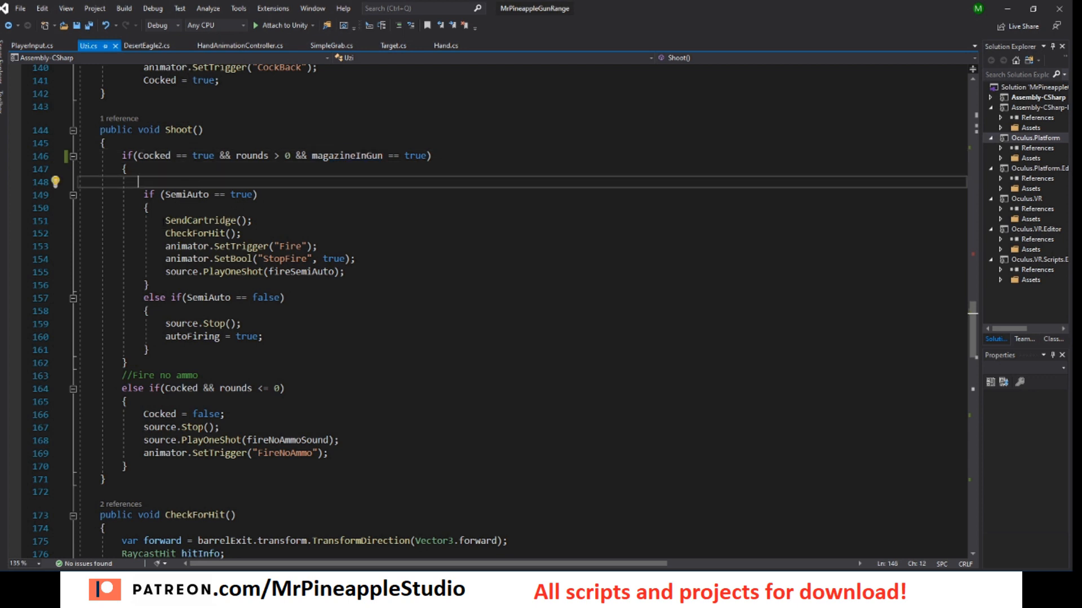
double_click(203, 233)
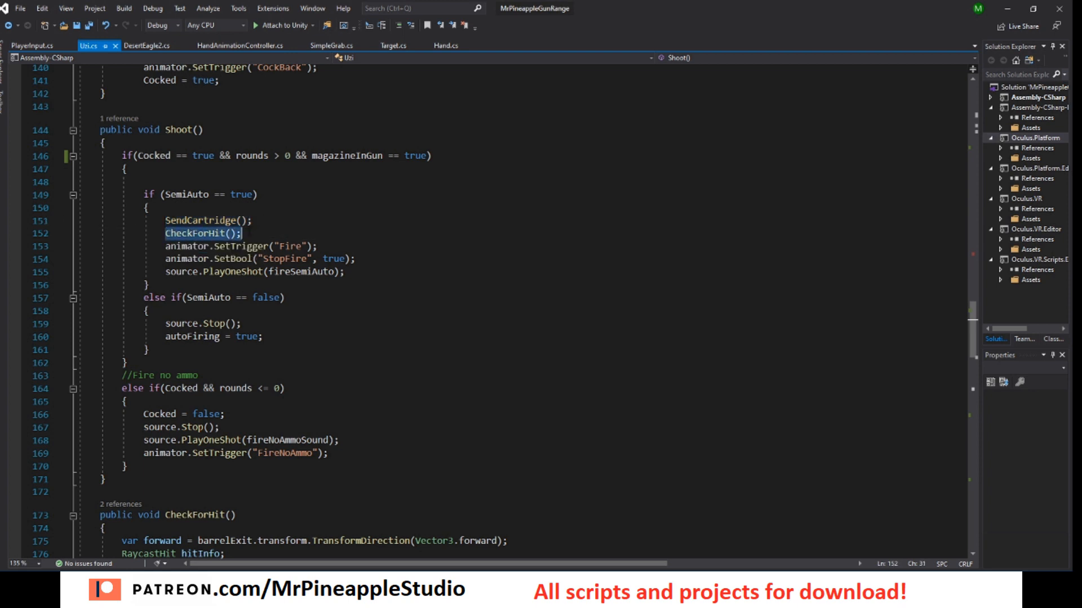
left_click(316, 246)
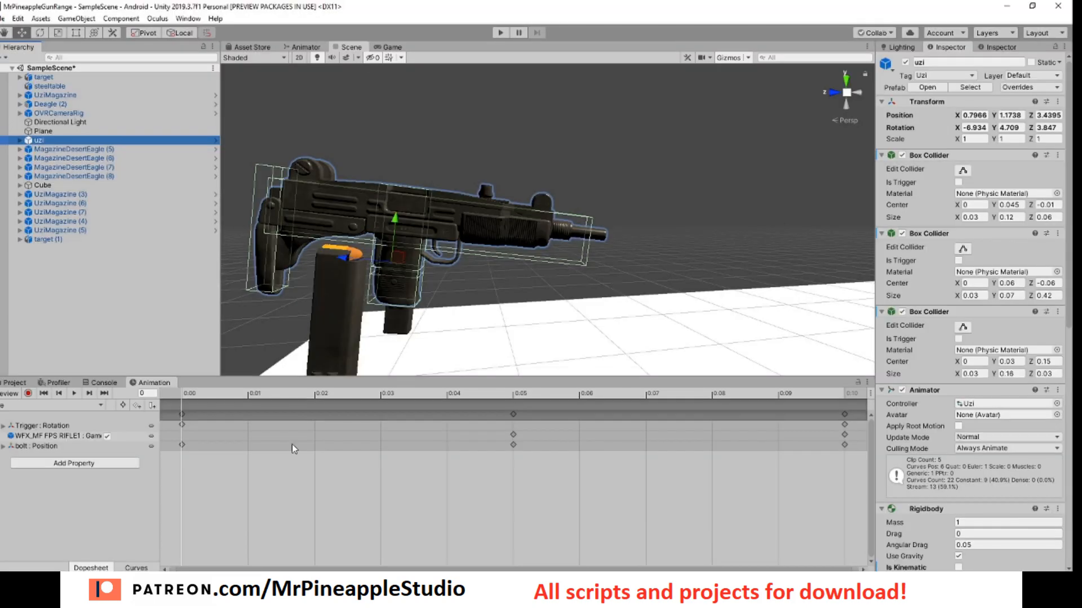
Show the Fire→Loaded transition with its StopFire condition in the Animator.
left_click(305, 47)
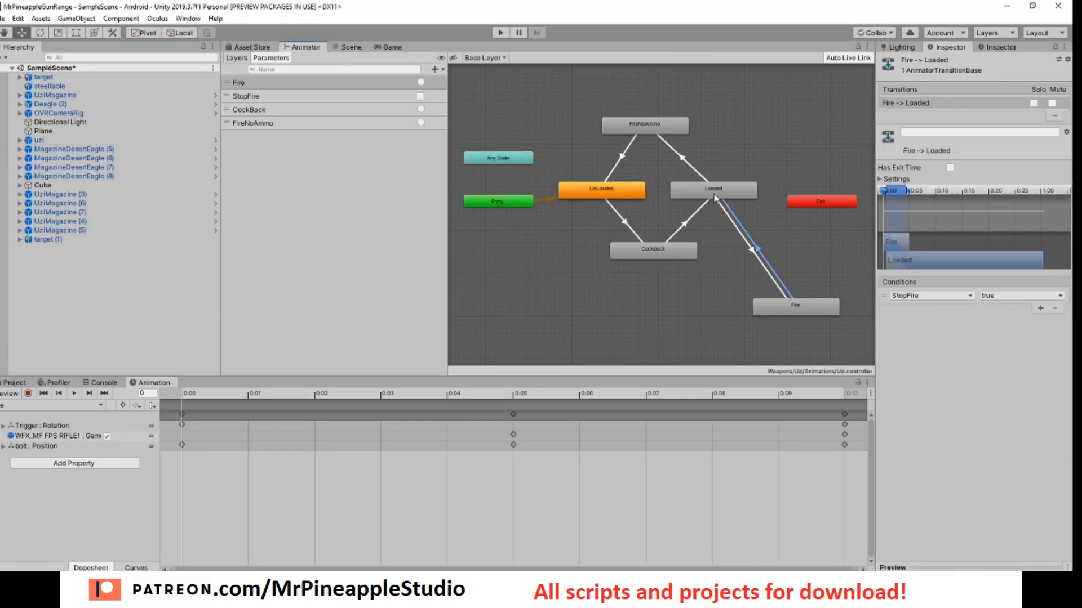
mouse_move(442, 476)
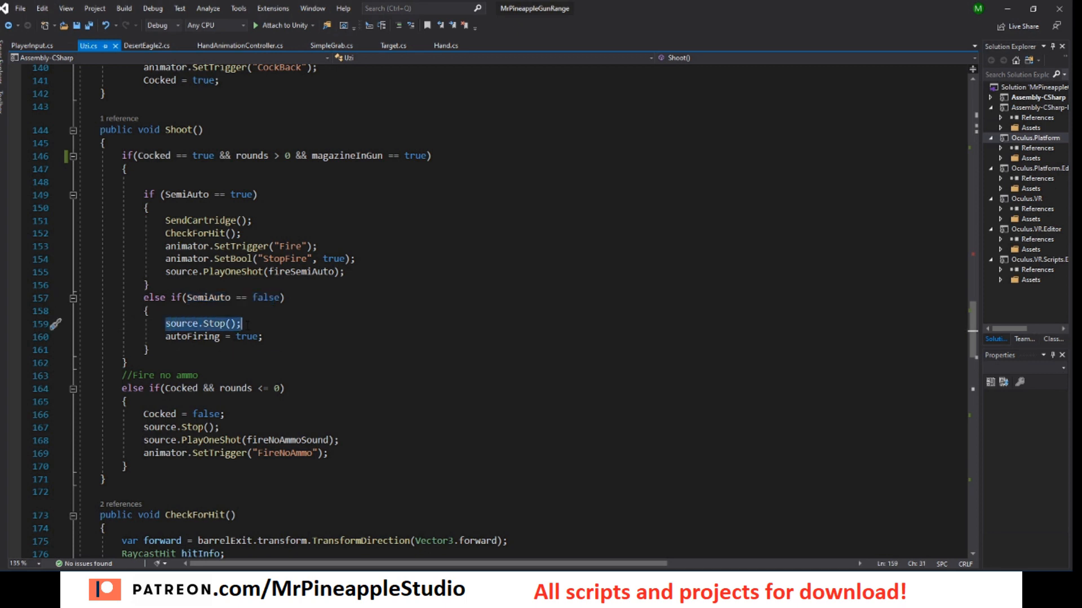
Highlight source.Stop() in Shoot()'s else-if(SemiAuto == false) full-auto branch.
double_click(193, 337)
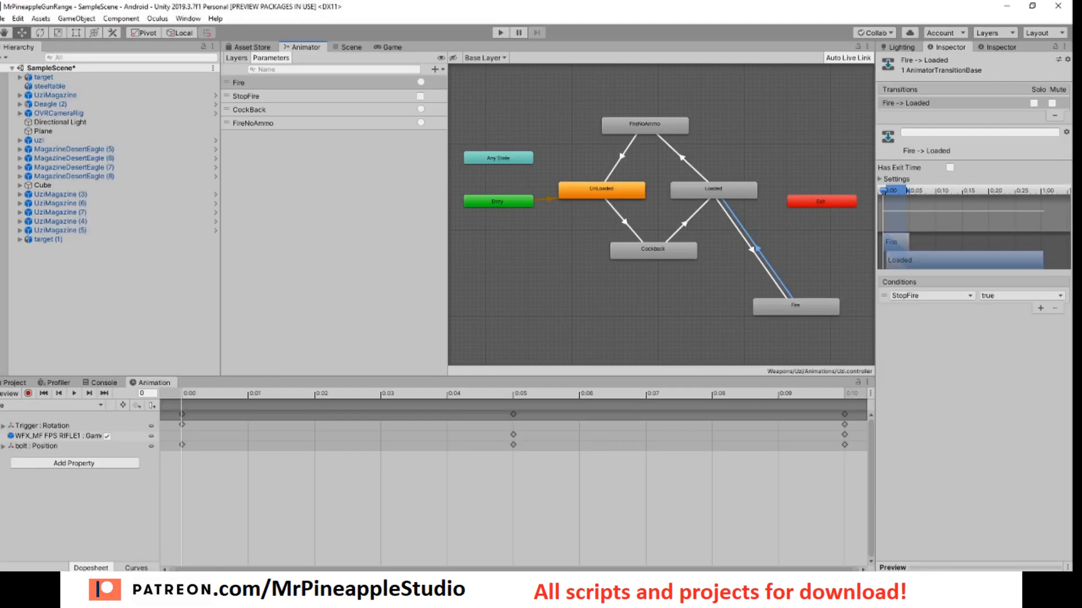
left_click(696, 144)
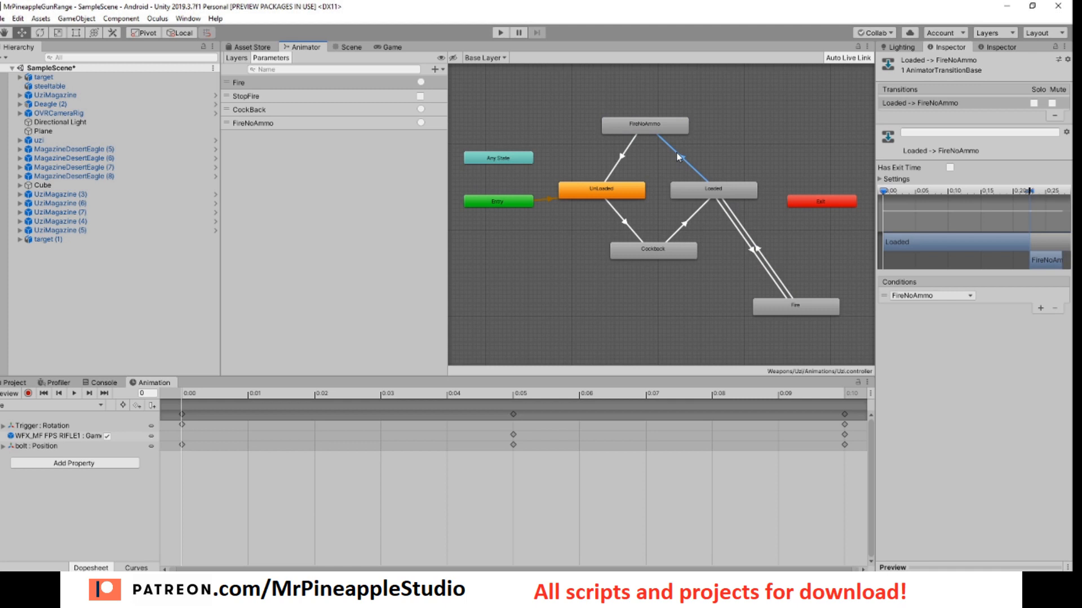
left_click(644, 125)
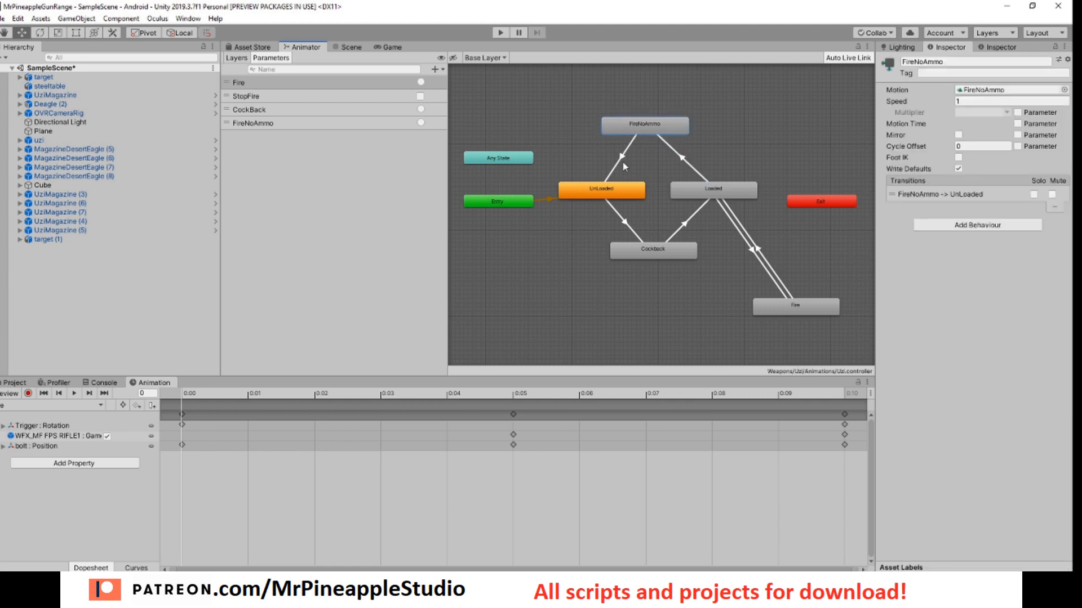
left_click(600, 190)
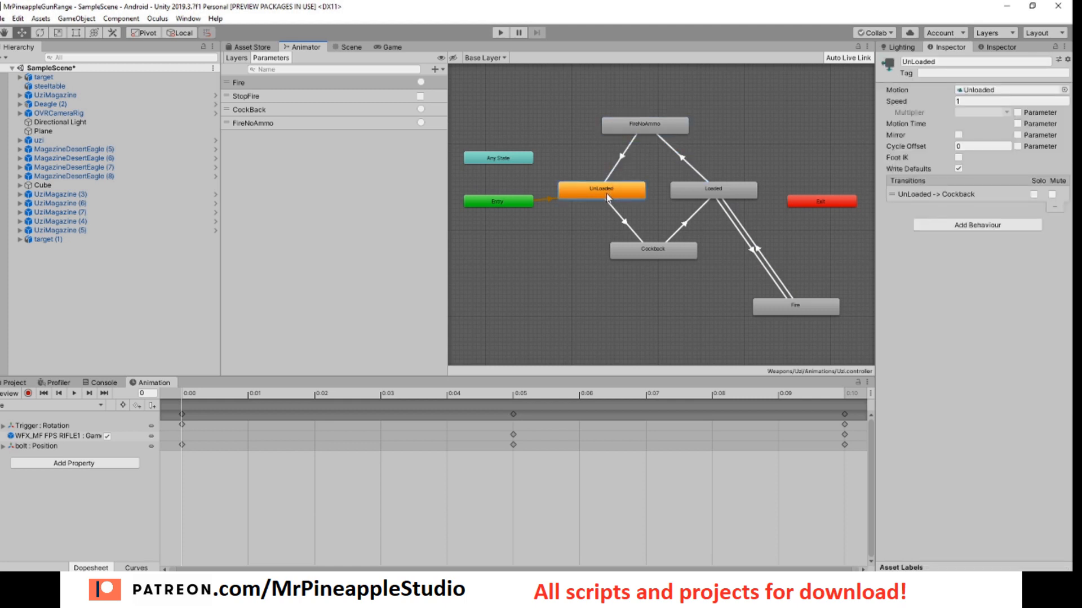
key("alt+tab")
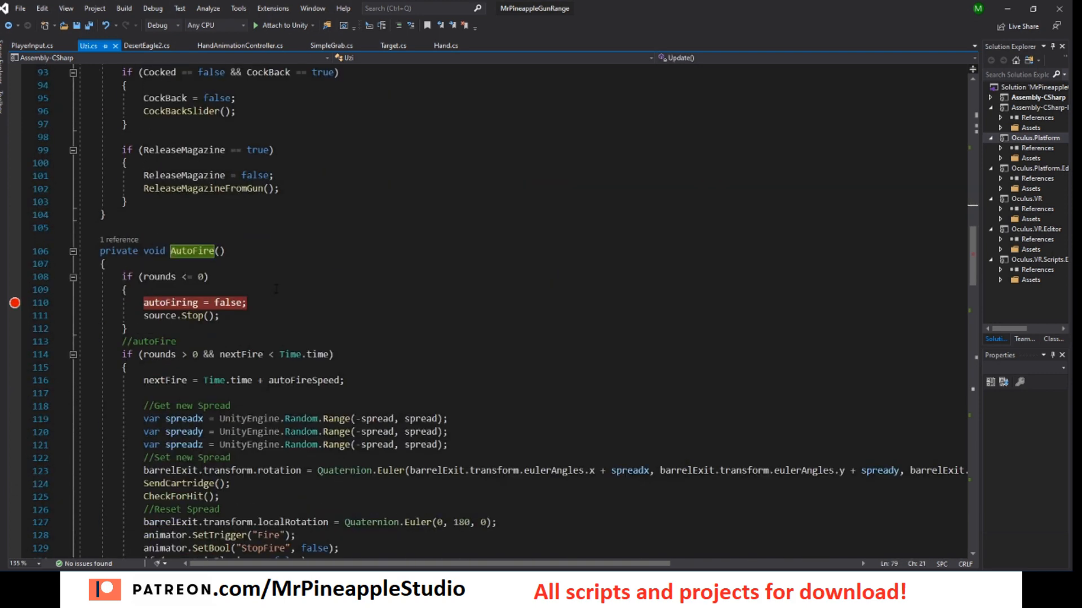
Wrap the Quaternion.Euler spread rotation so each eulerAngles axis argument sits on its own line.
scroll("down", 3)
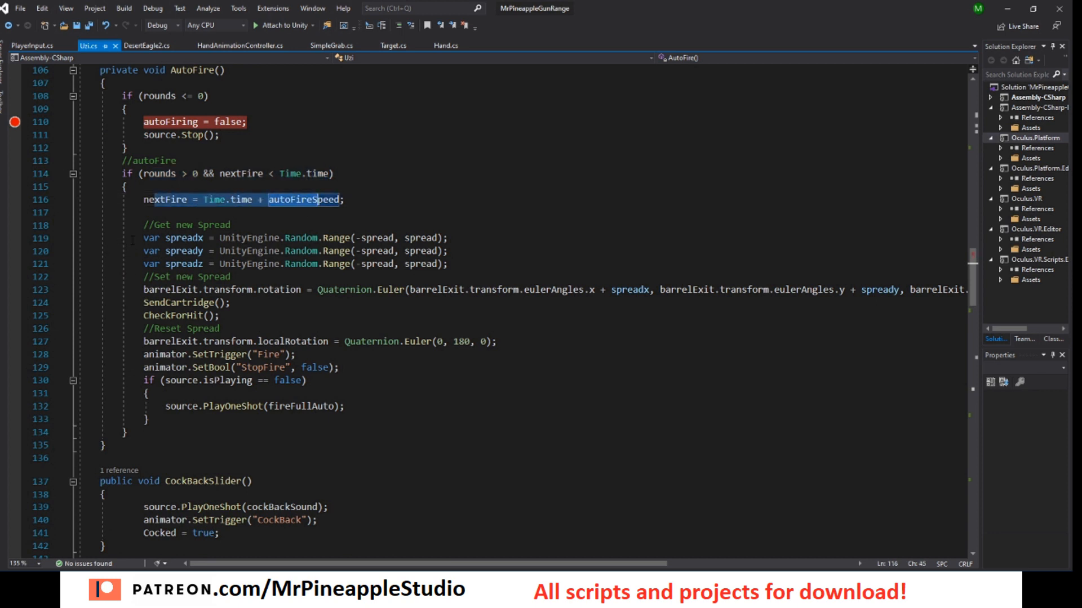
left_click_drag(143, 238, 448, 263)
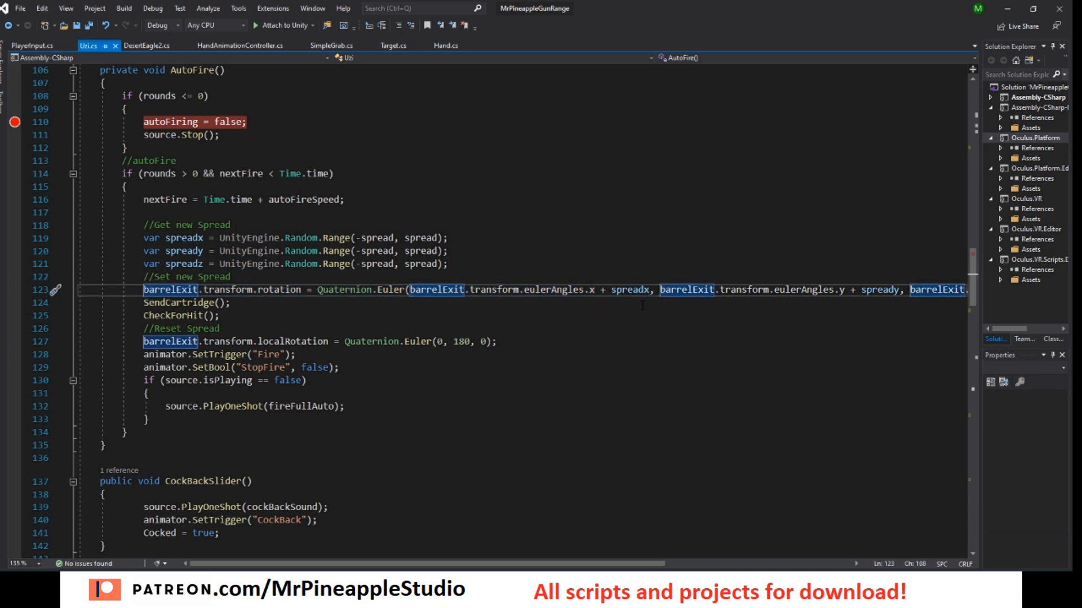
key("Enter")
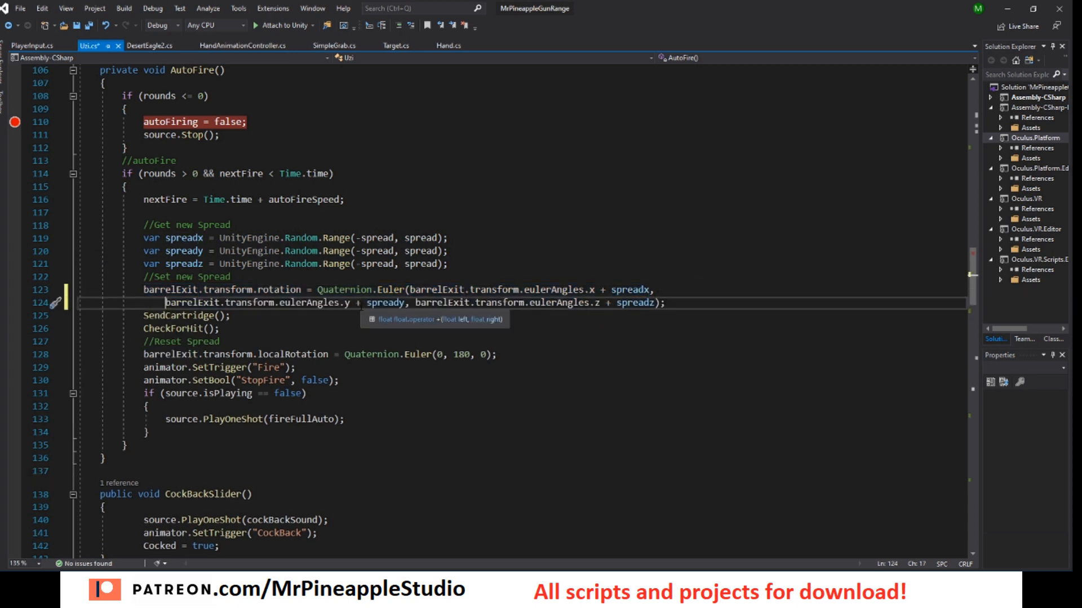
double_click(169, 289)
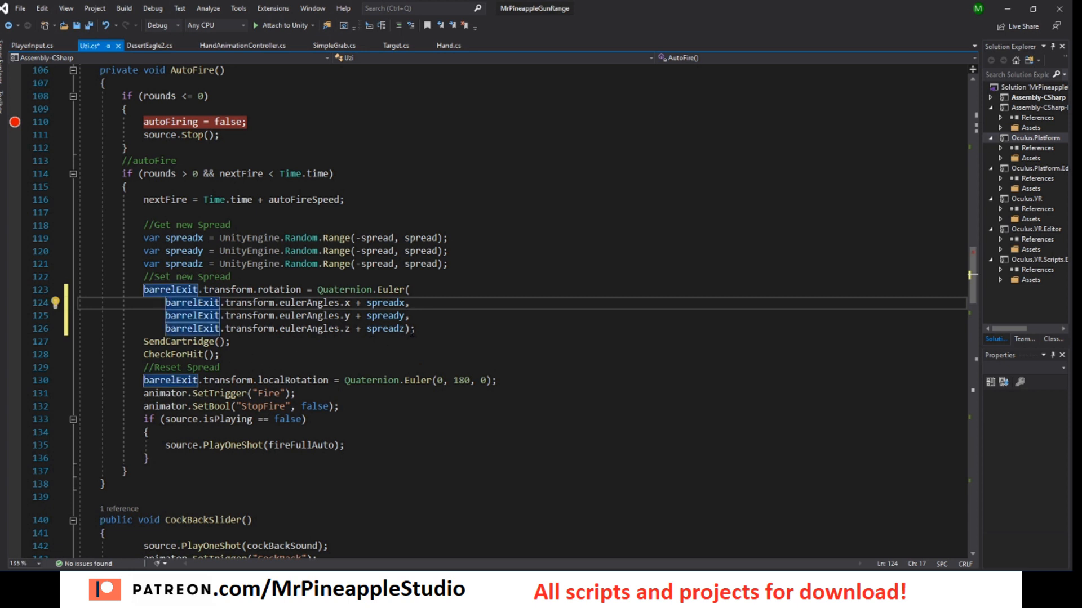
left_click(386, 328)
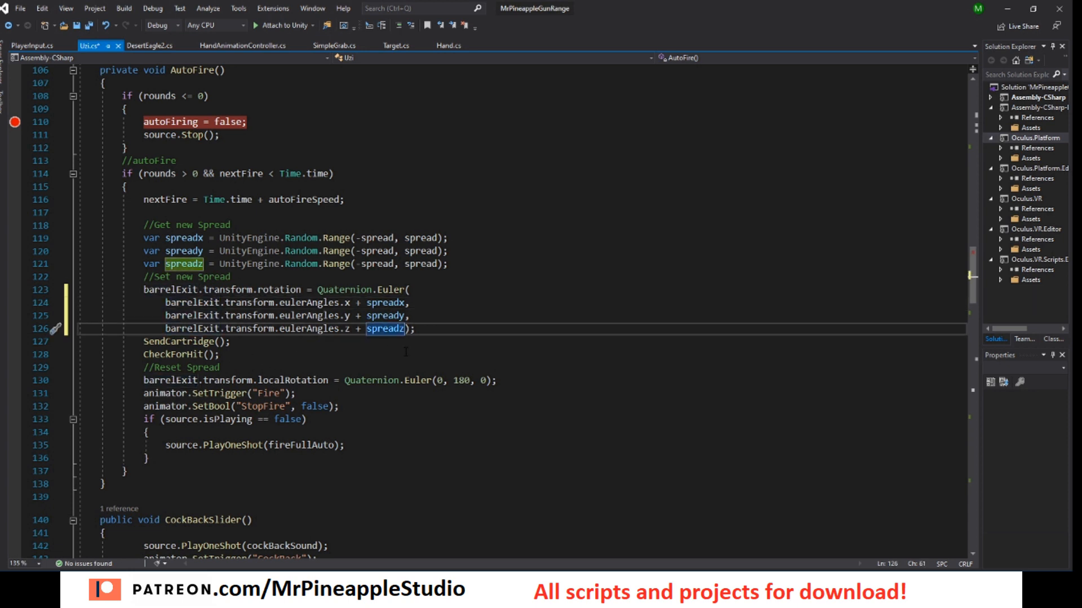
key("Enter")
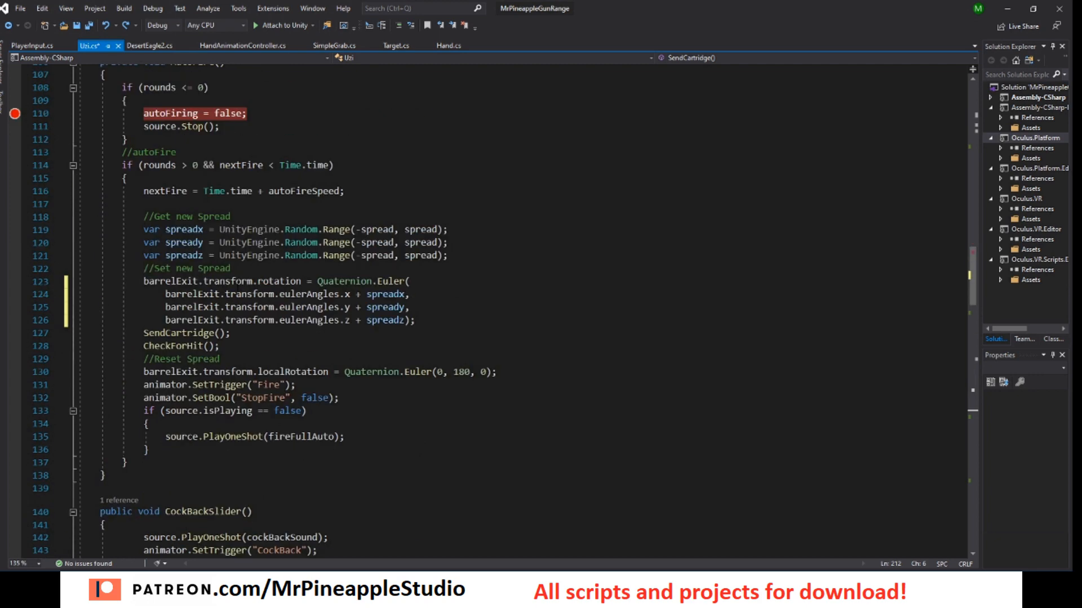
double_click(174, 345)
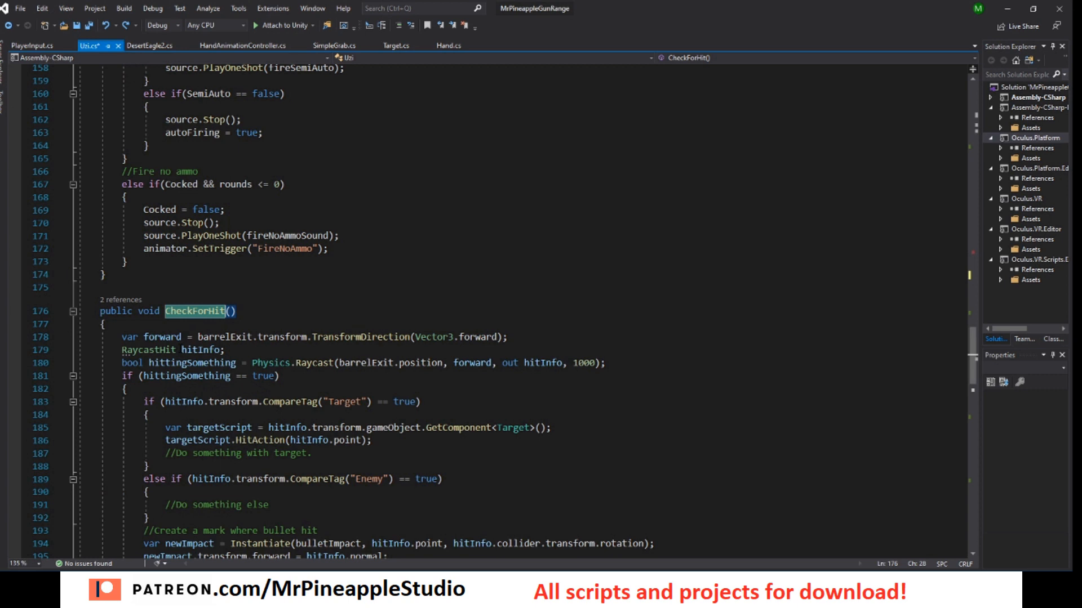
scroll("down", 3)
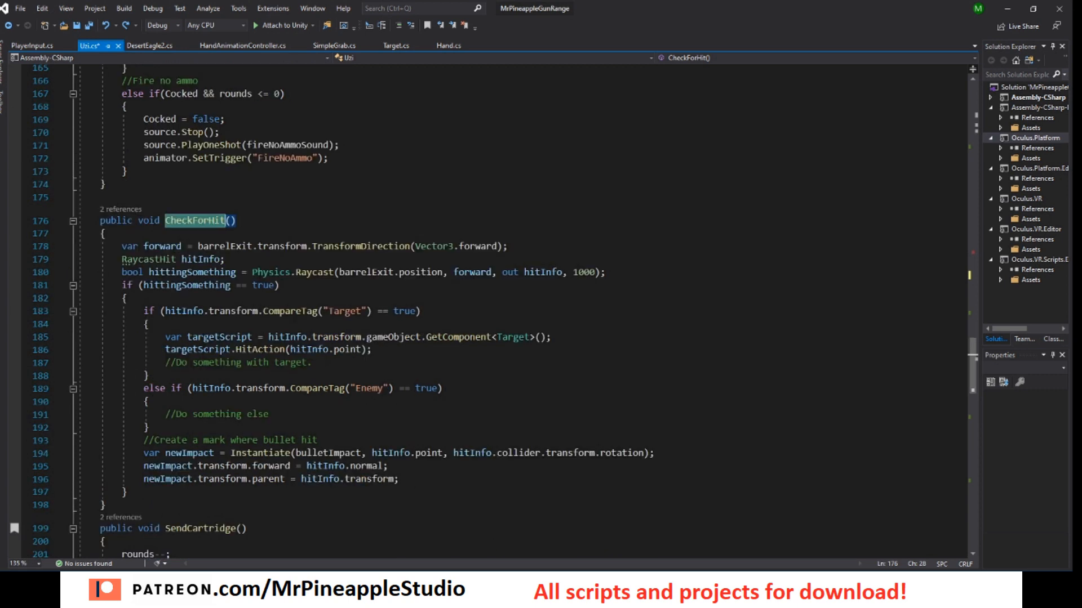
mouse_move(192, 285)
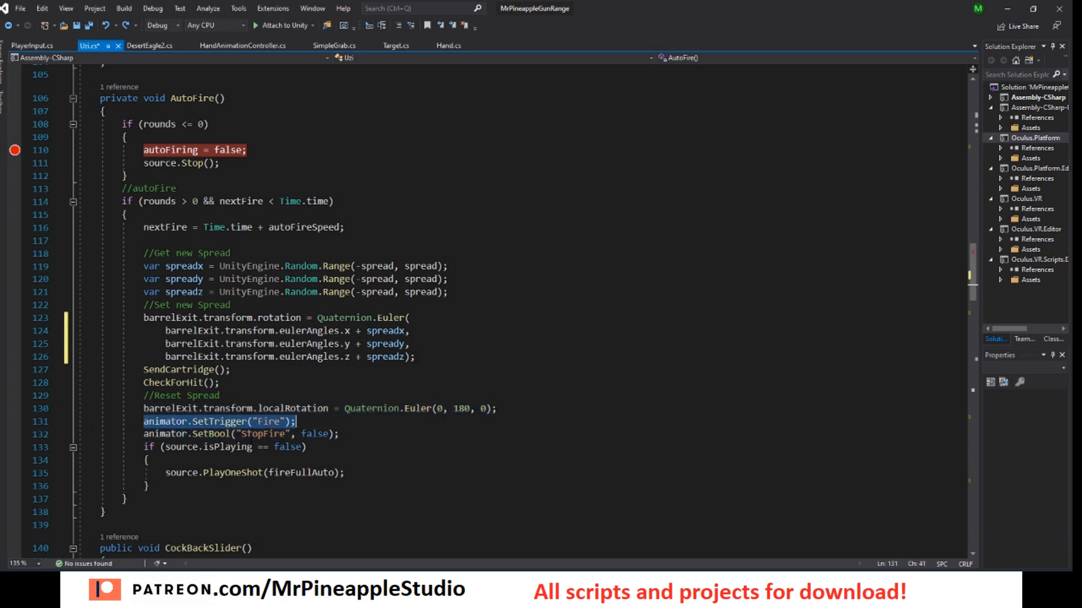
left_click(193, 433)
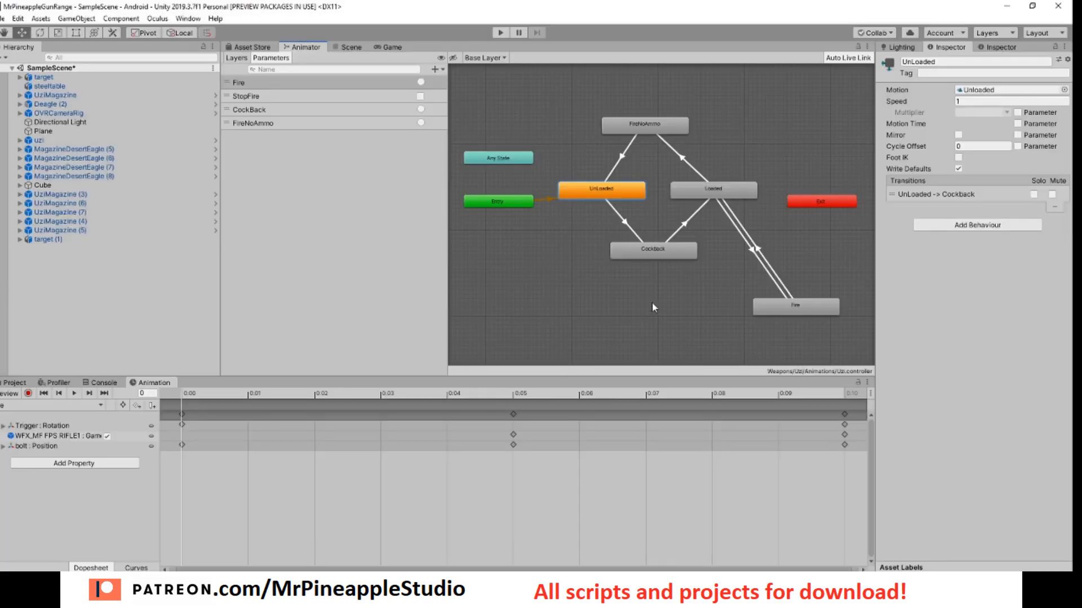
Select the Fire -> Loaded transition arrow to show its StopFire true condition.
left_click(755, 249)
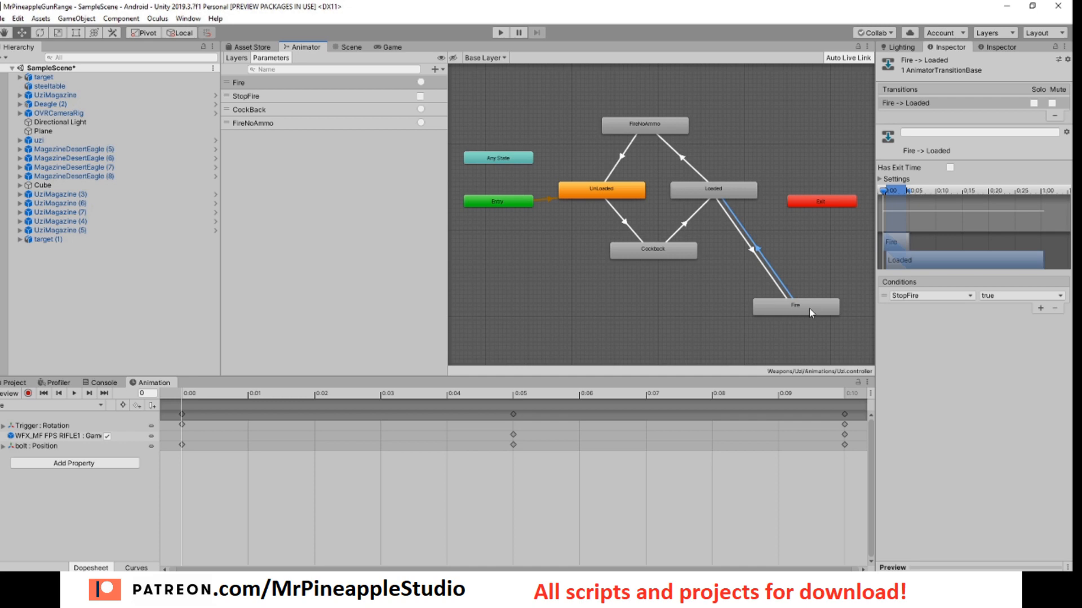
mouse_move(812, 312)
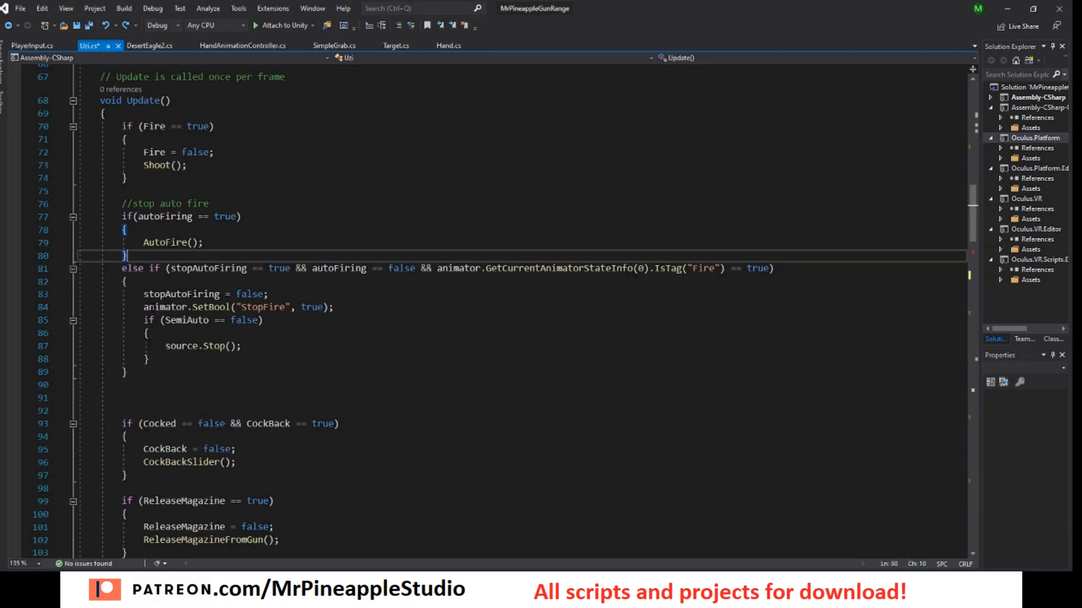
left_click_drag(169, 268, 291, 269)
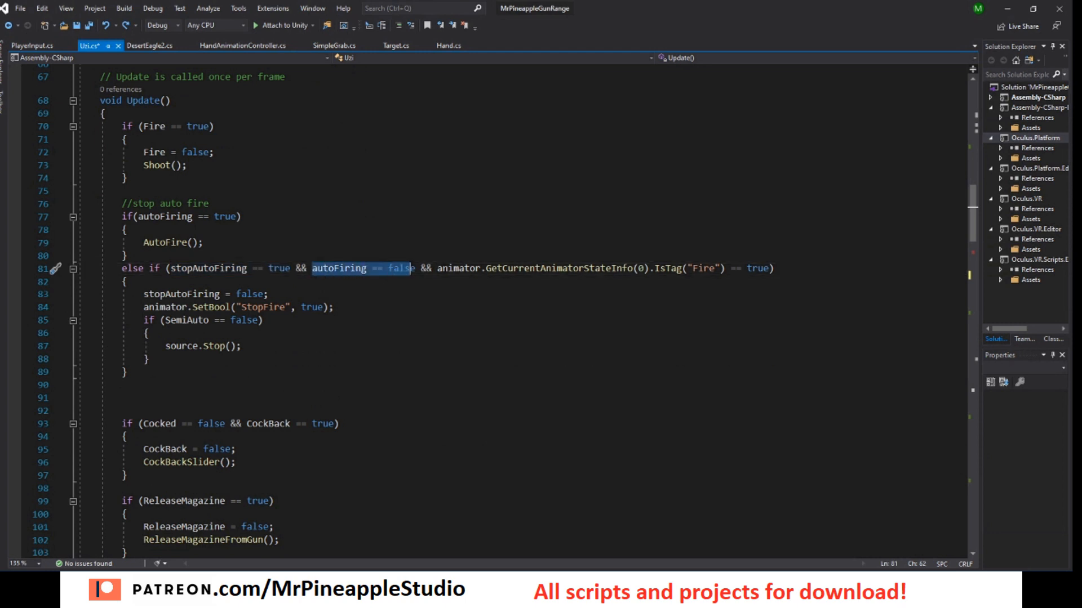
double_click(704, 268)
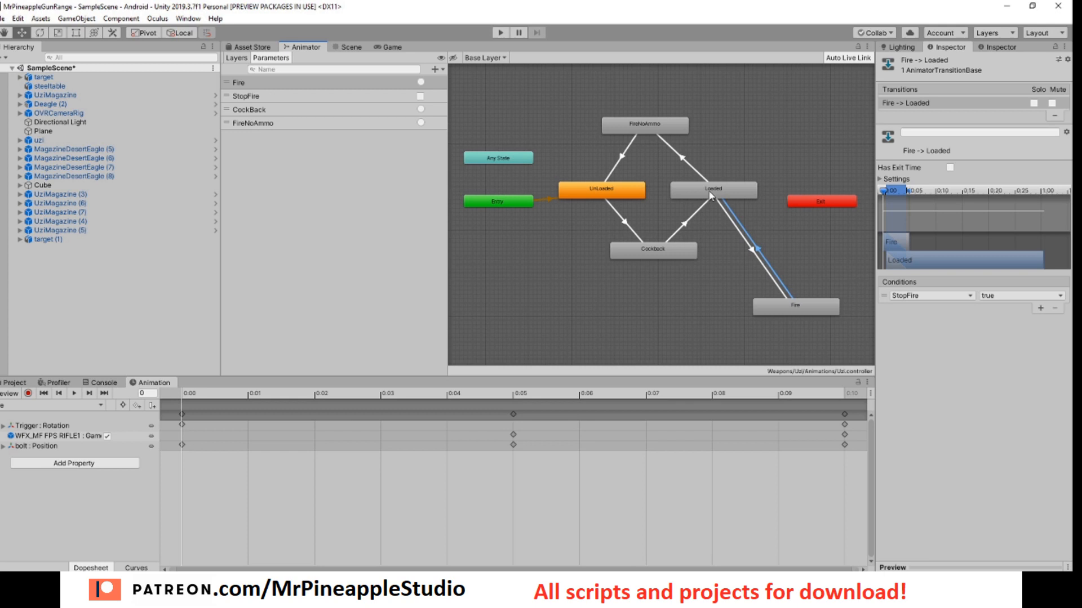
left_click(796, 307)
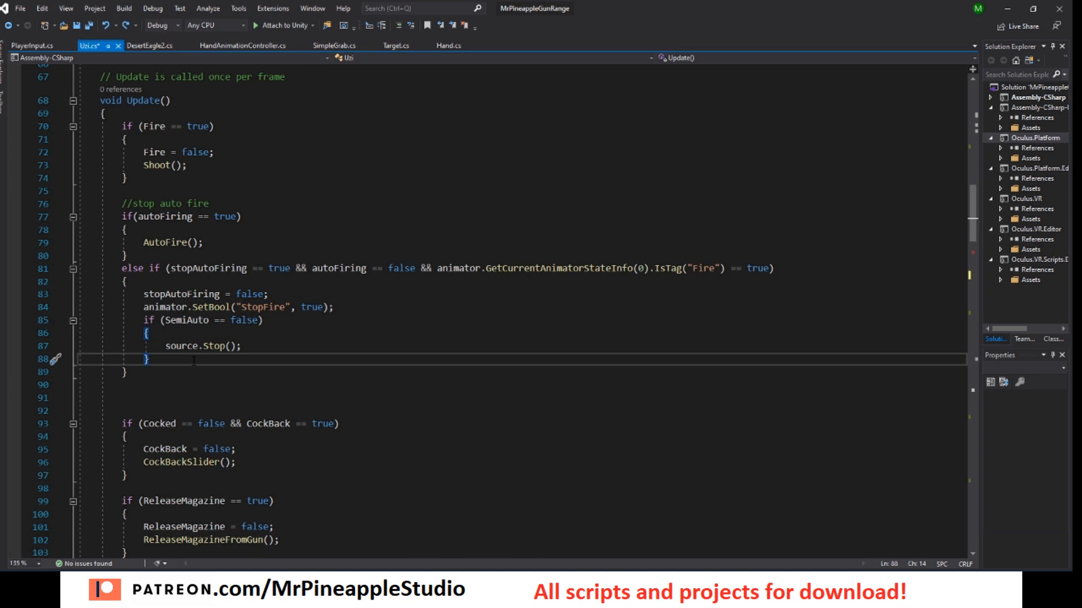
scroll("down", 3)
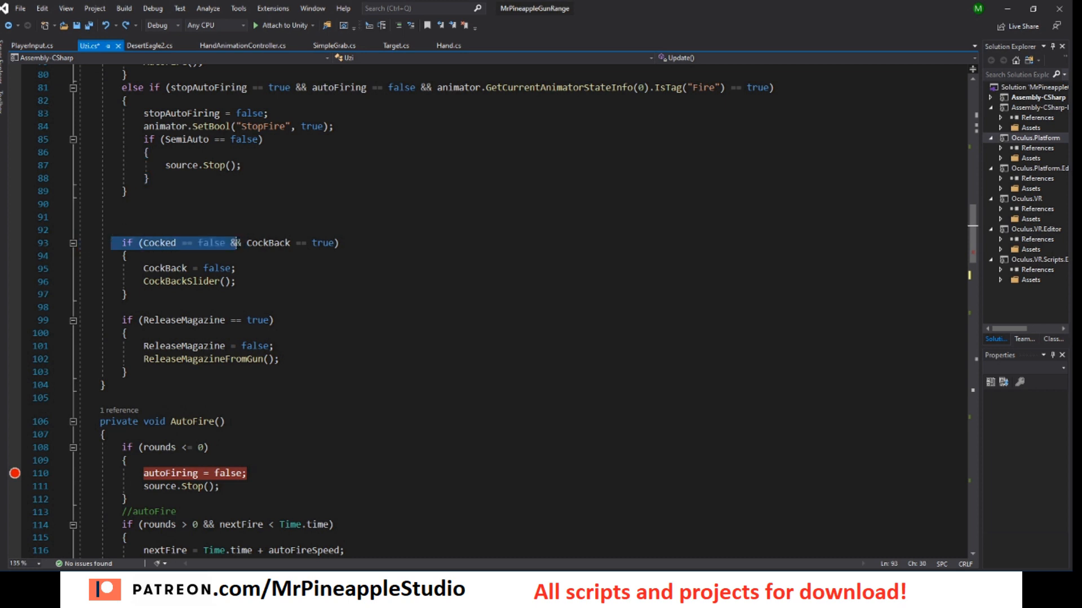
left_click(238, 243)
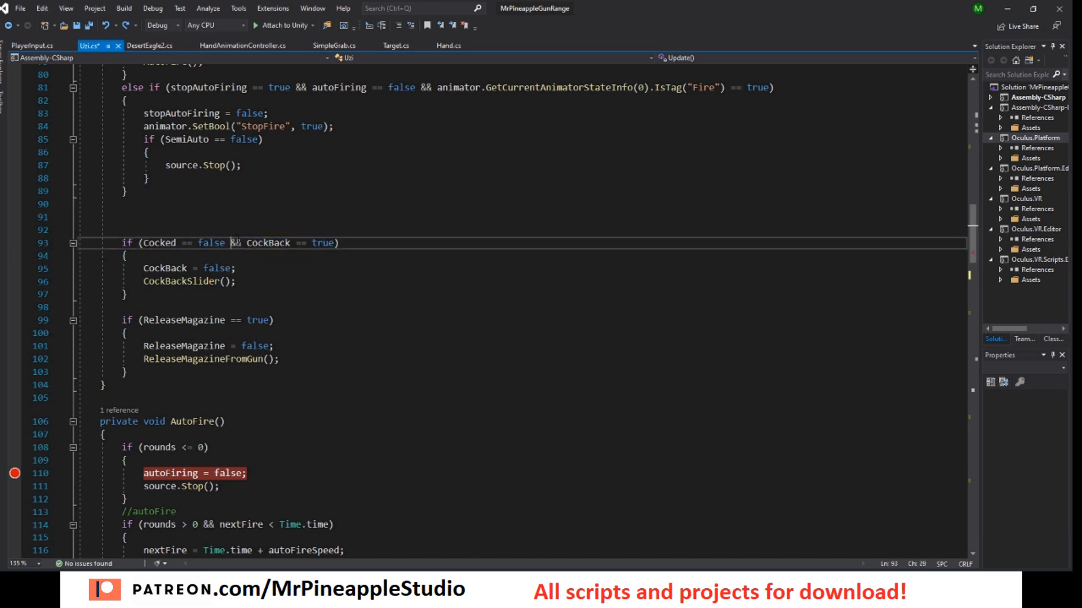
left_click_drag(142, 268, 215, 268)
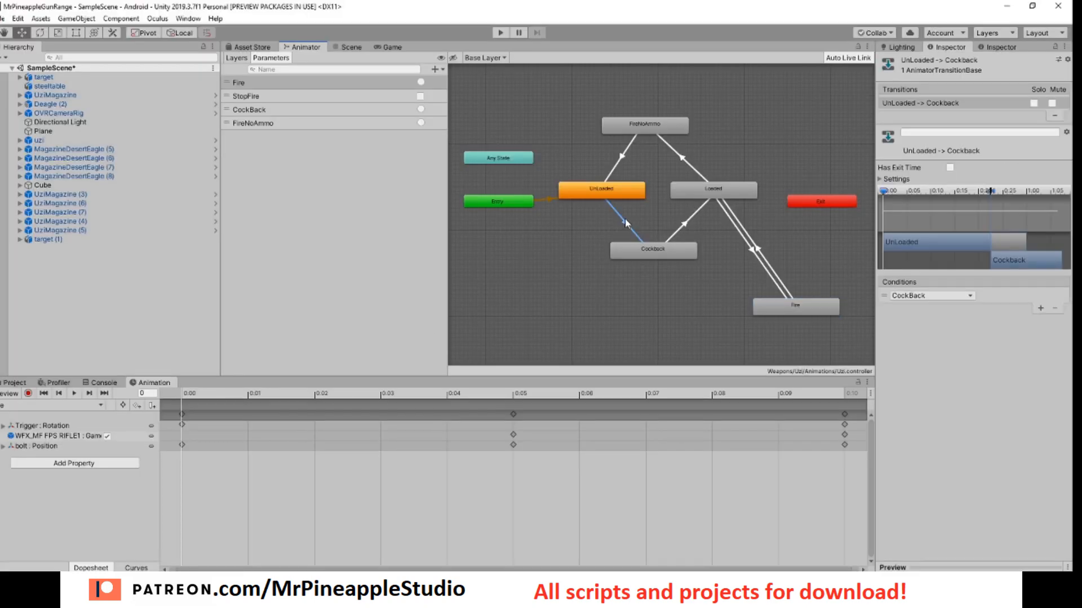
Select the UnLoaded state, then the Cockback -> Loaded transition with exit time and no conditions.
left_click(600, 189)
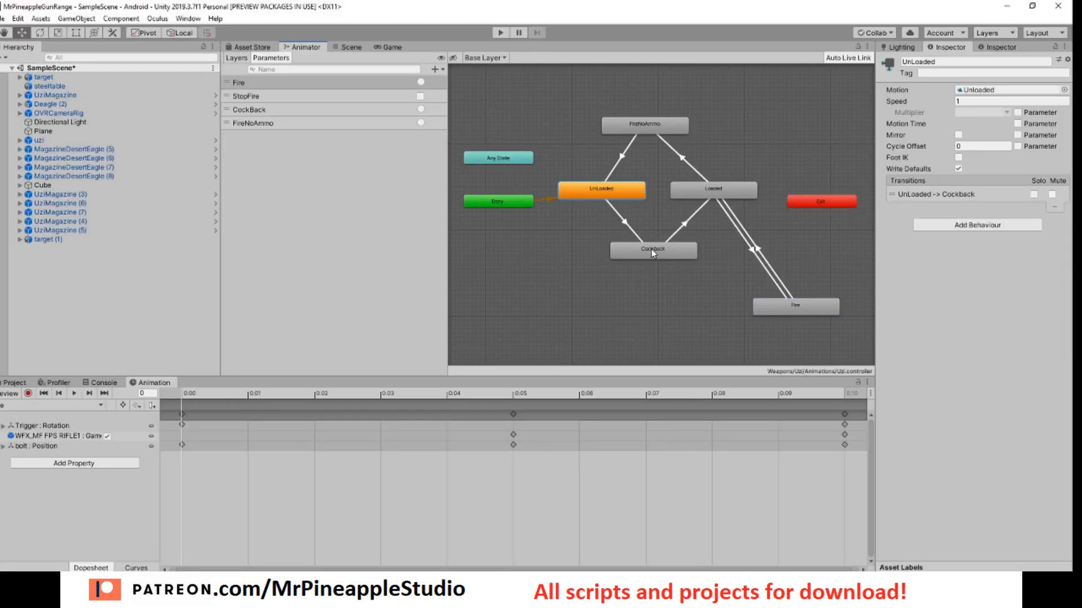
left_click(683, 228)
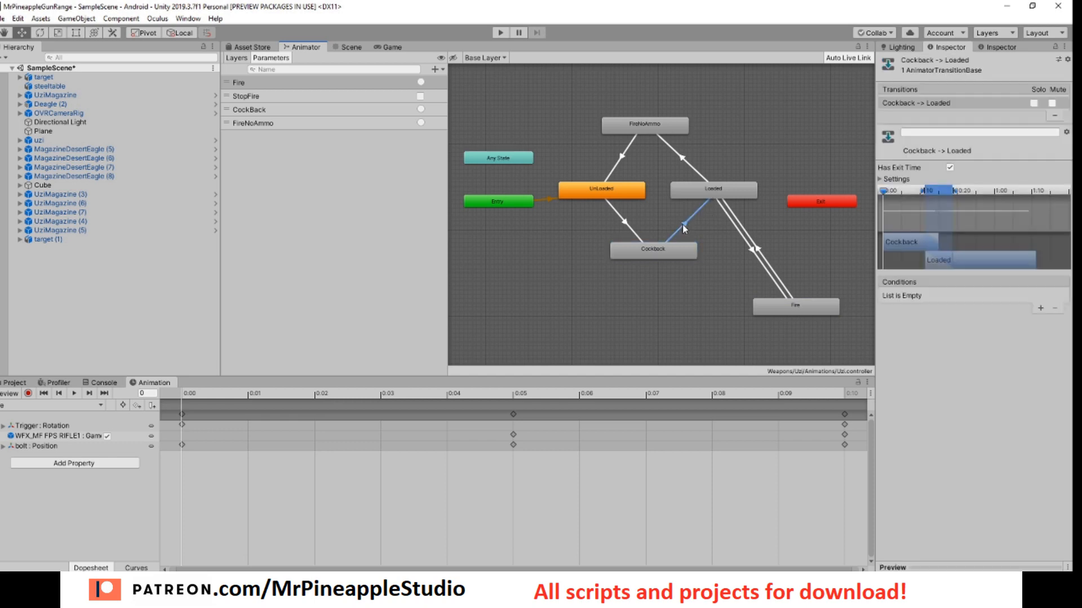
mouse_move(386, 475)
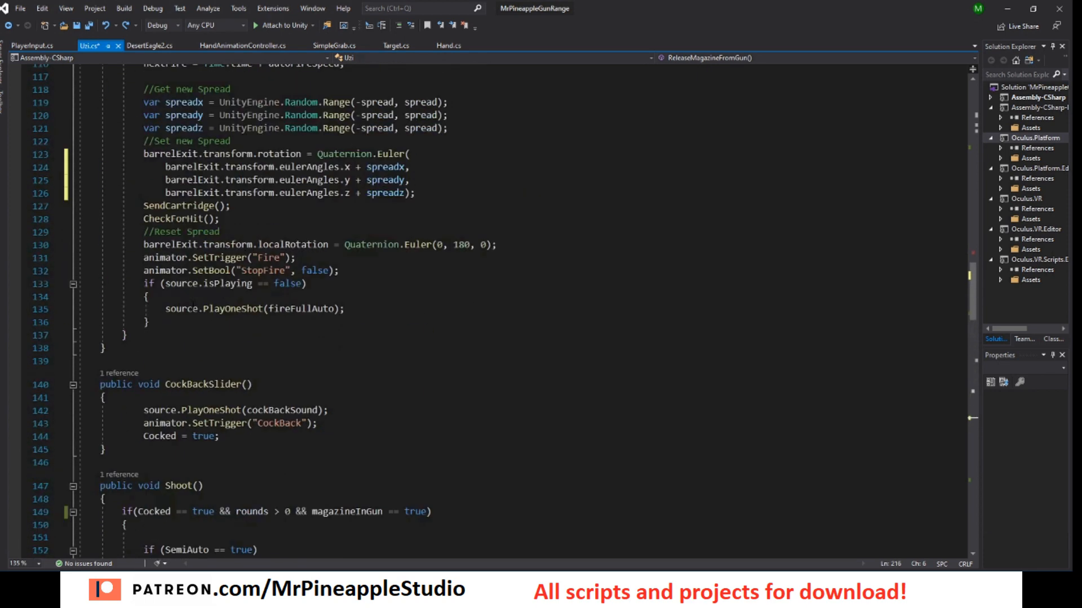
Add a //Reload comment on the empty line above OnTriggerEnter in Uzi.cs.
scroll("up", 3)
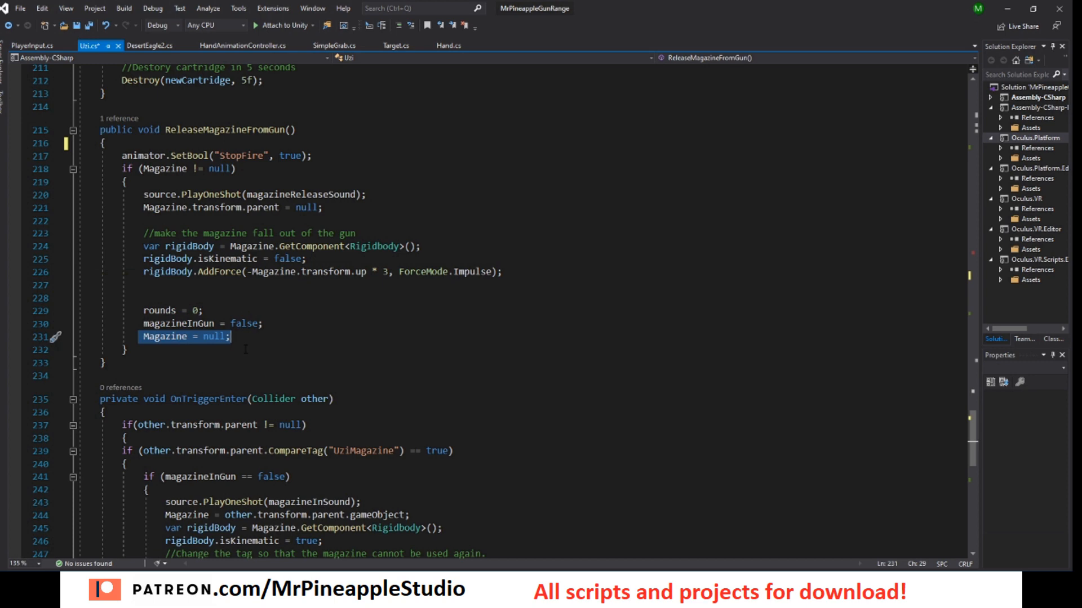
scroll("down", 3)
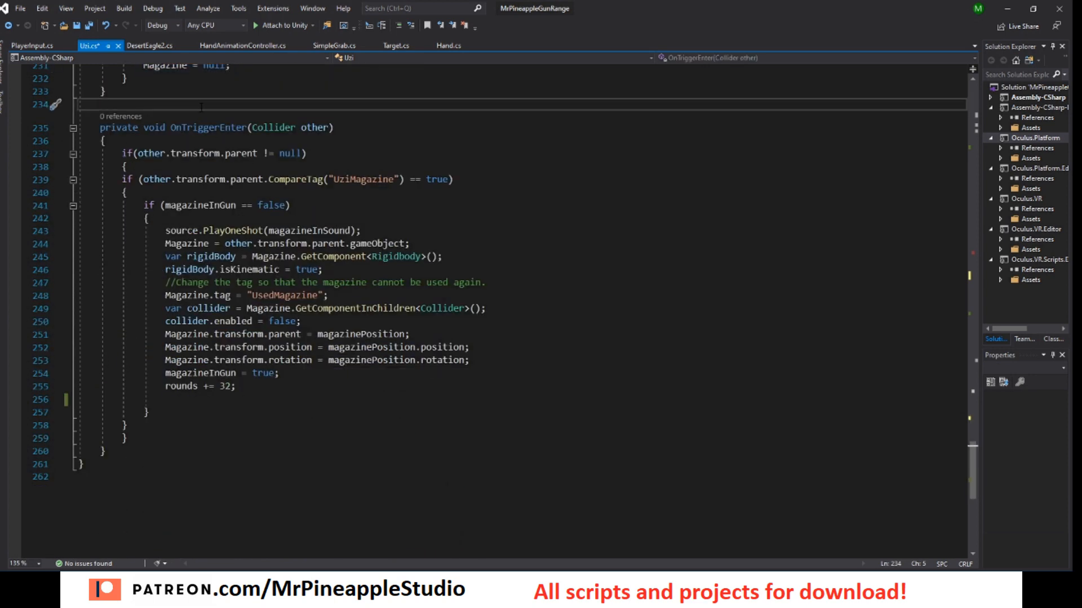
type("//Reload")
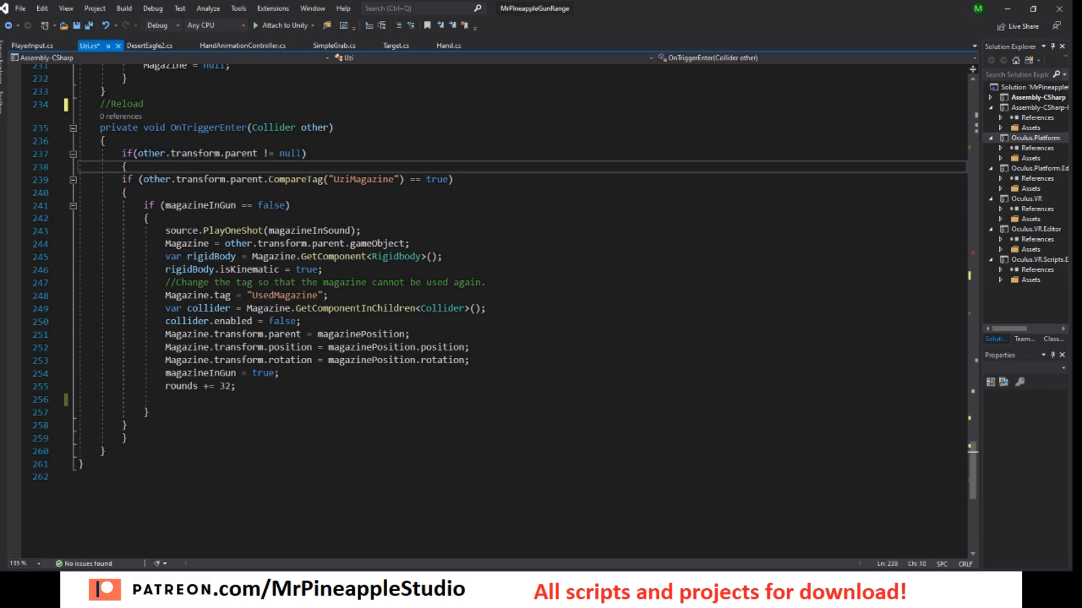
left_click_drag(134, 153, 300, 153)
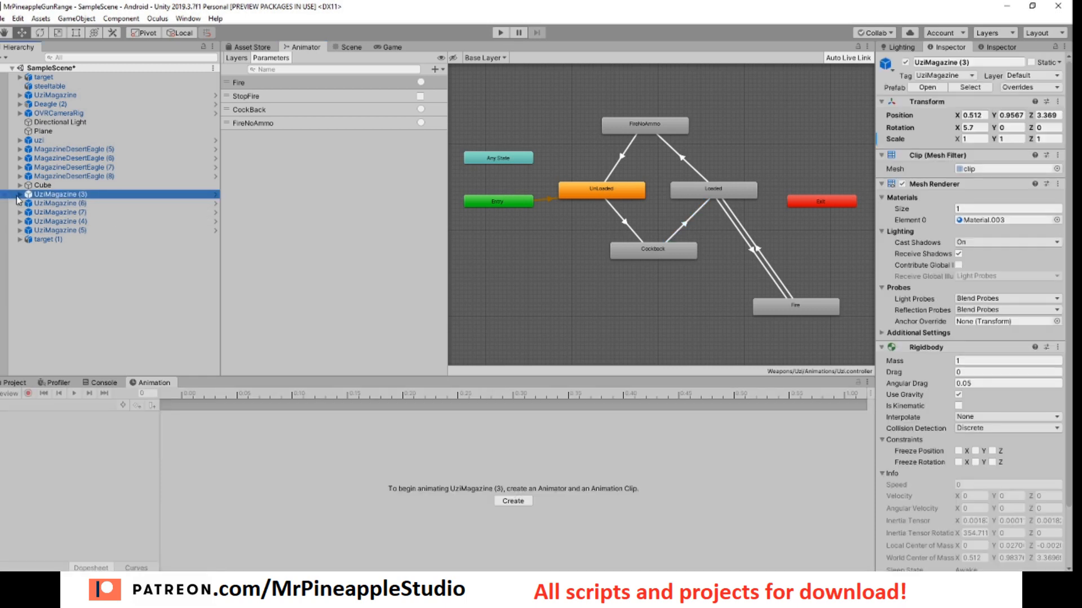
Expand UziMagazine (3) and show its Collider child's box collider in the Scene view.
left_click(50, 212)
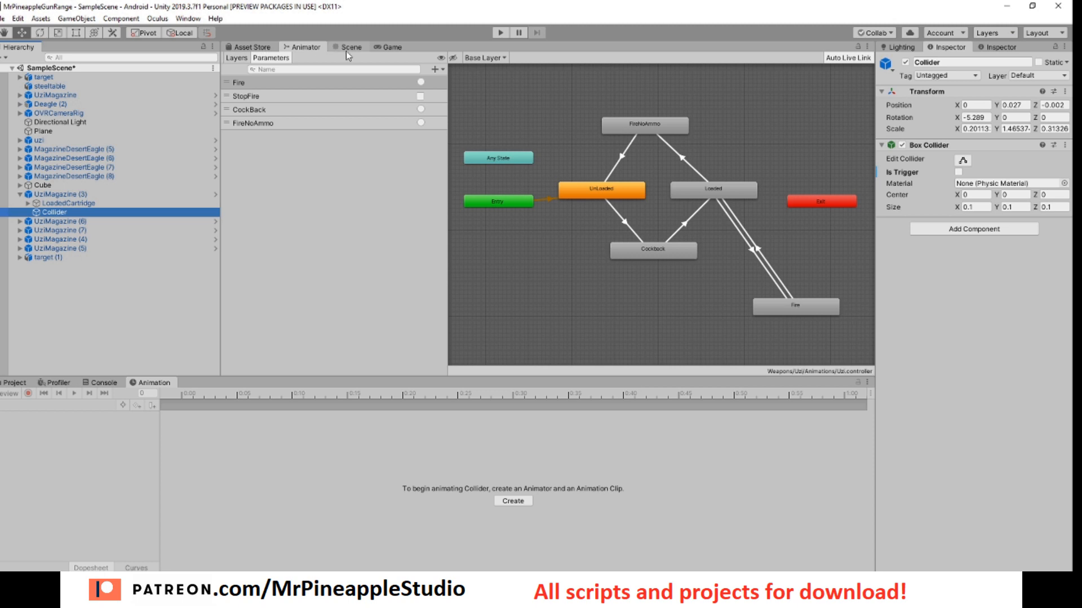
left_click(350, 47)
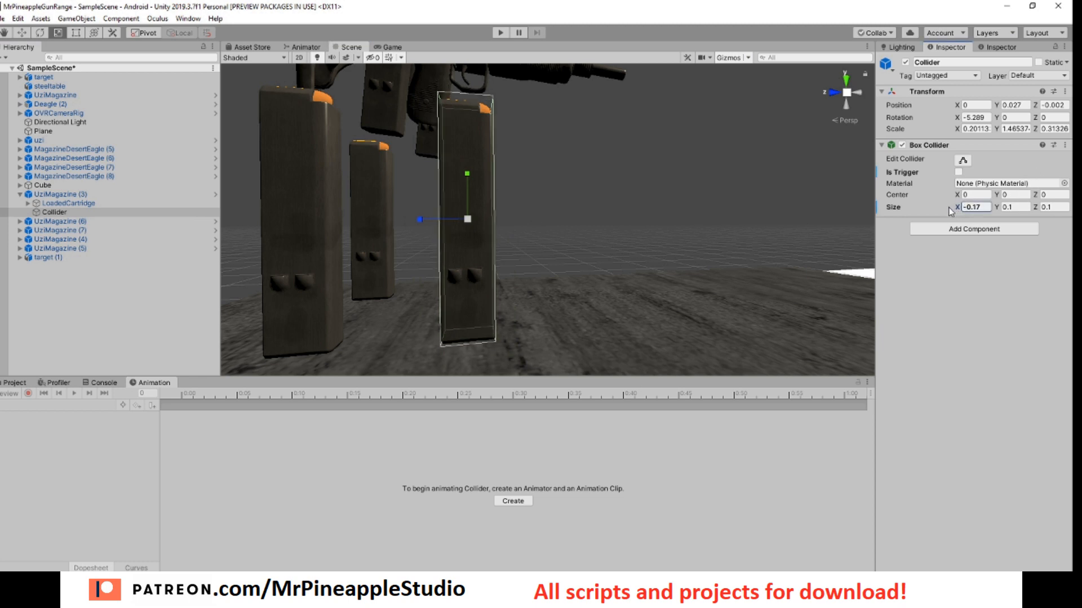
left_click(1011, 206)
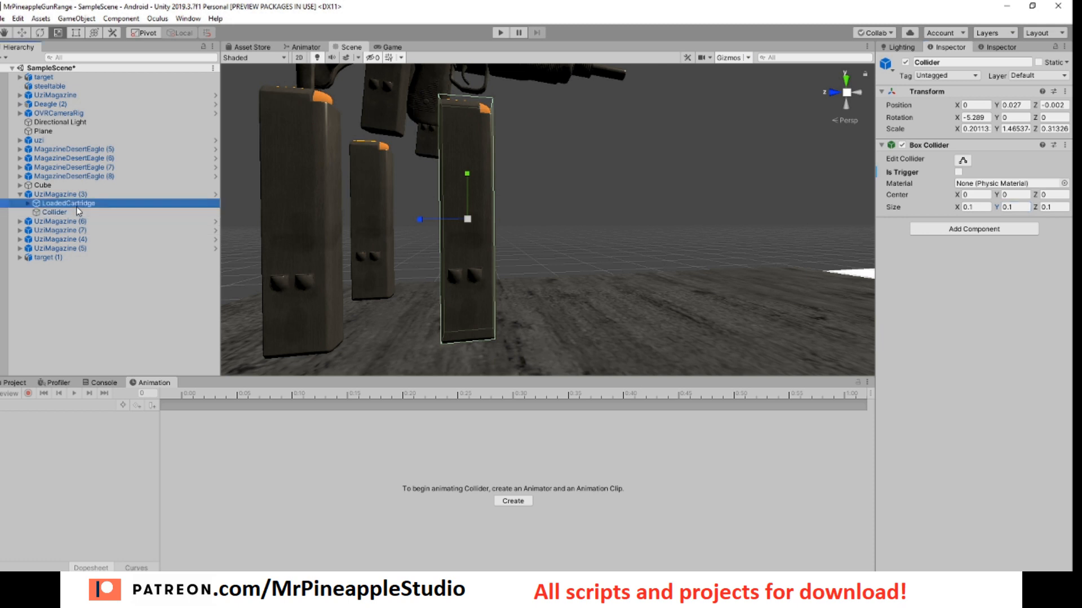
left_click(56, 212)
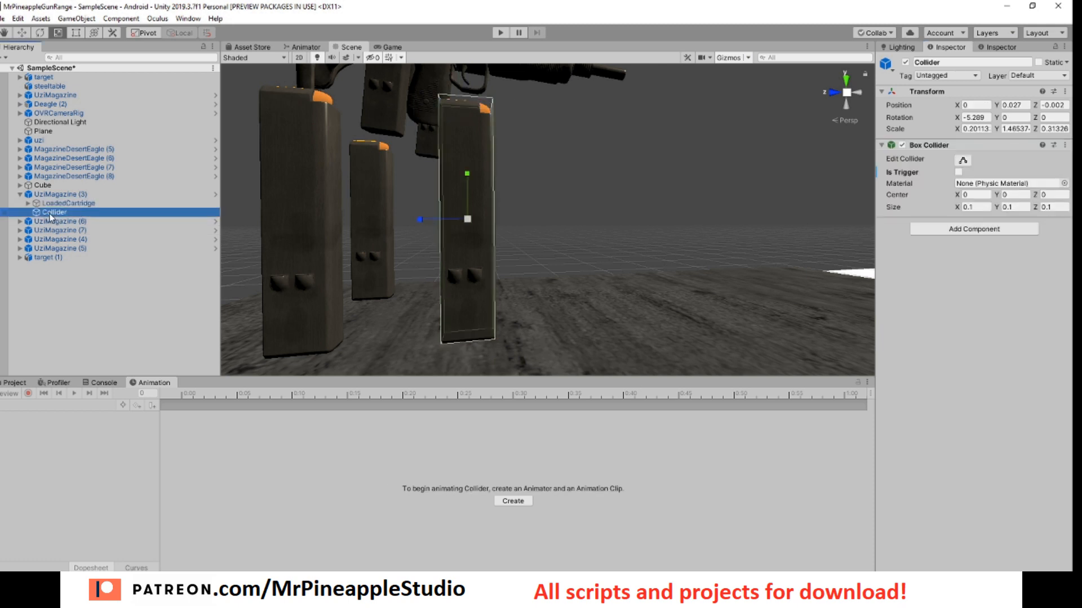
mouse_move(694, 255)
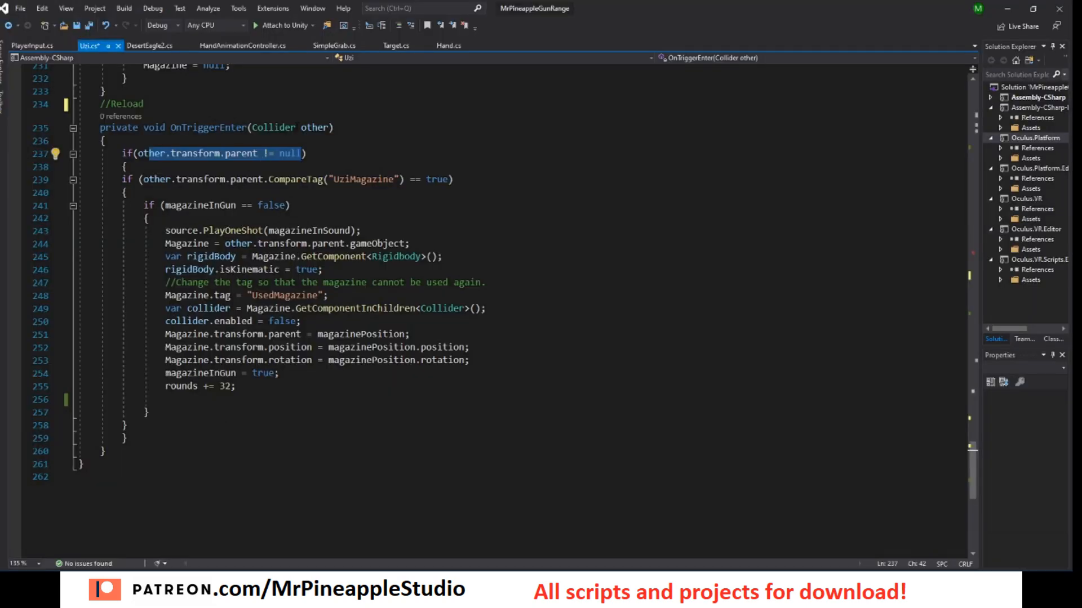
Return to Uzi.cs and review OnTriggerEnter's parent check and magazine-seating lines.
left_click(224, 153)
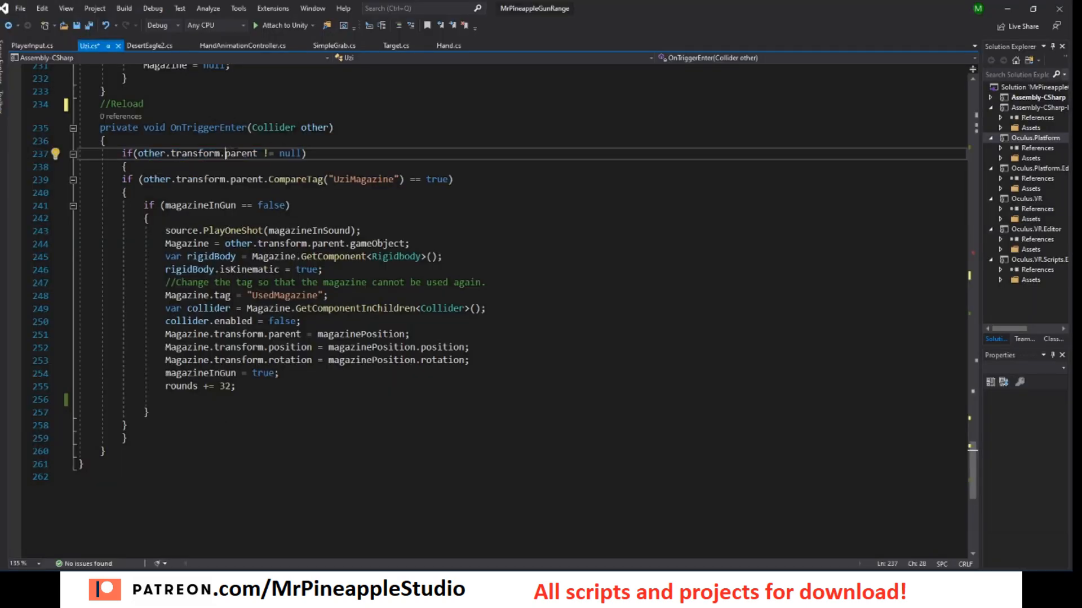
double_click(240, 153)
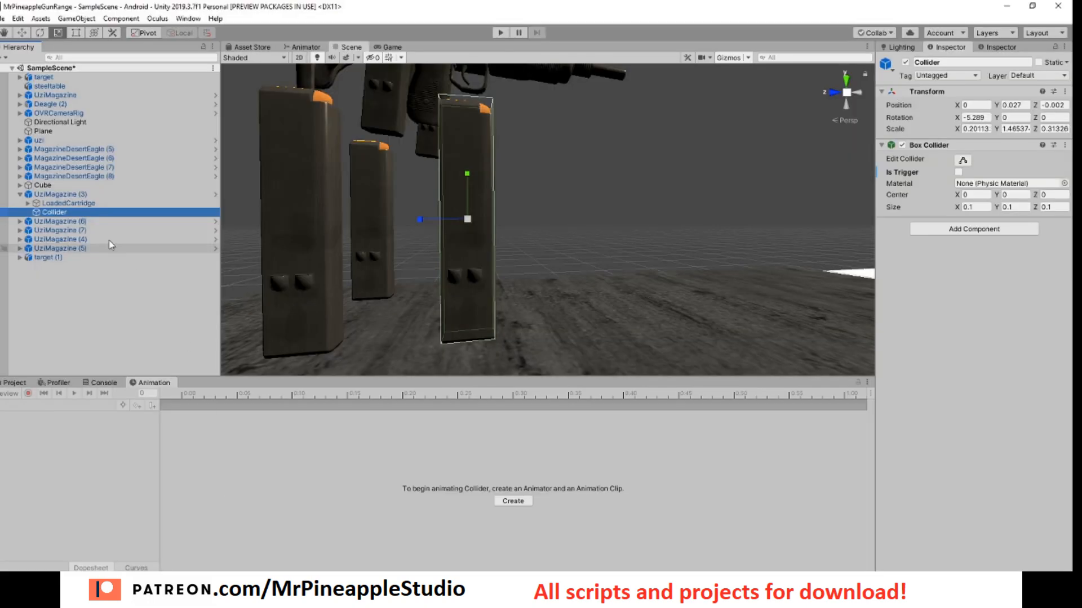
left_click(57, 194)
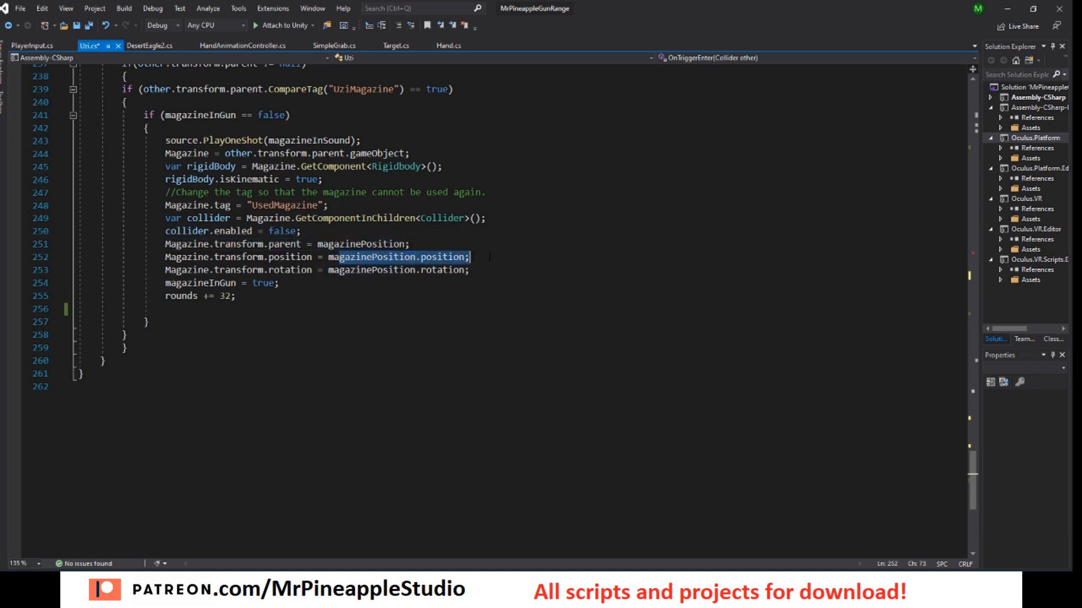
Add private GameObject leftHandModel and rightHandModel fields under a //Temp comment near the top of Uzi.cs.
left_click(397, 270)
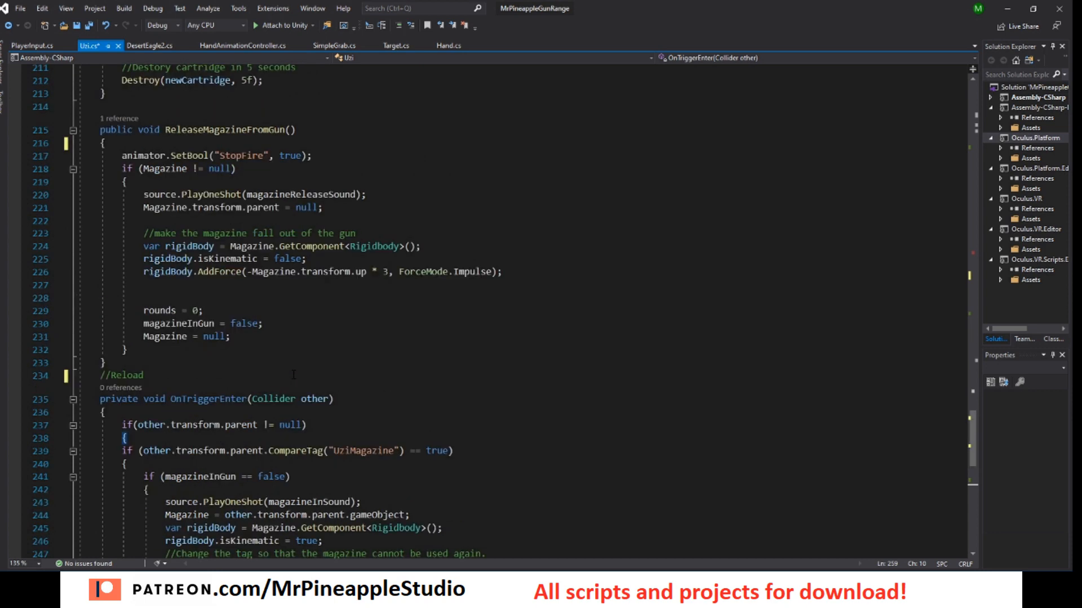
scroll("up", 3)
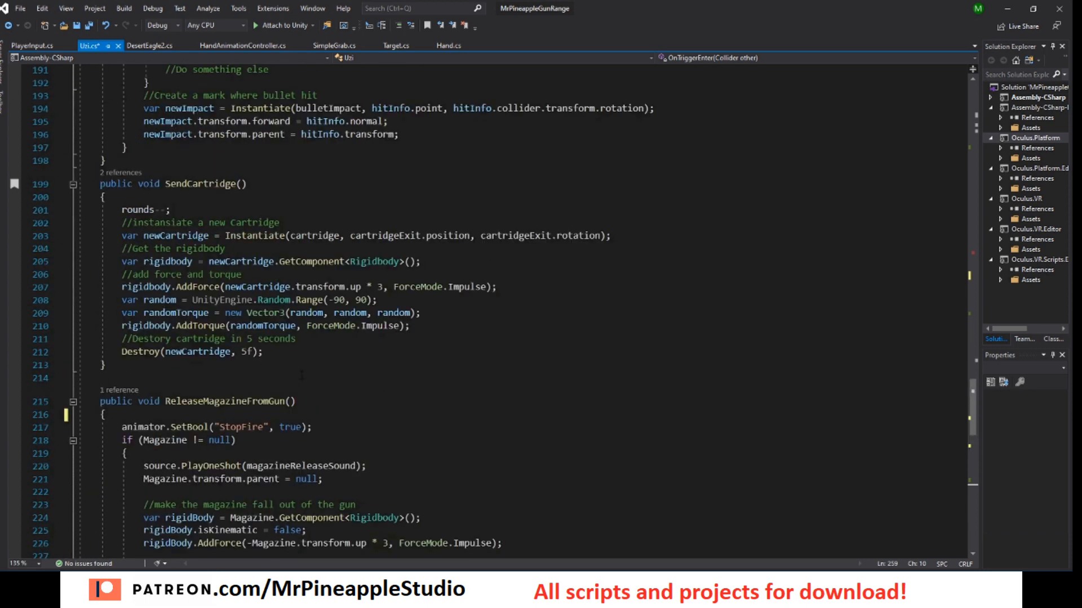
scroll("up", 3)
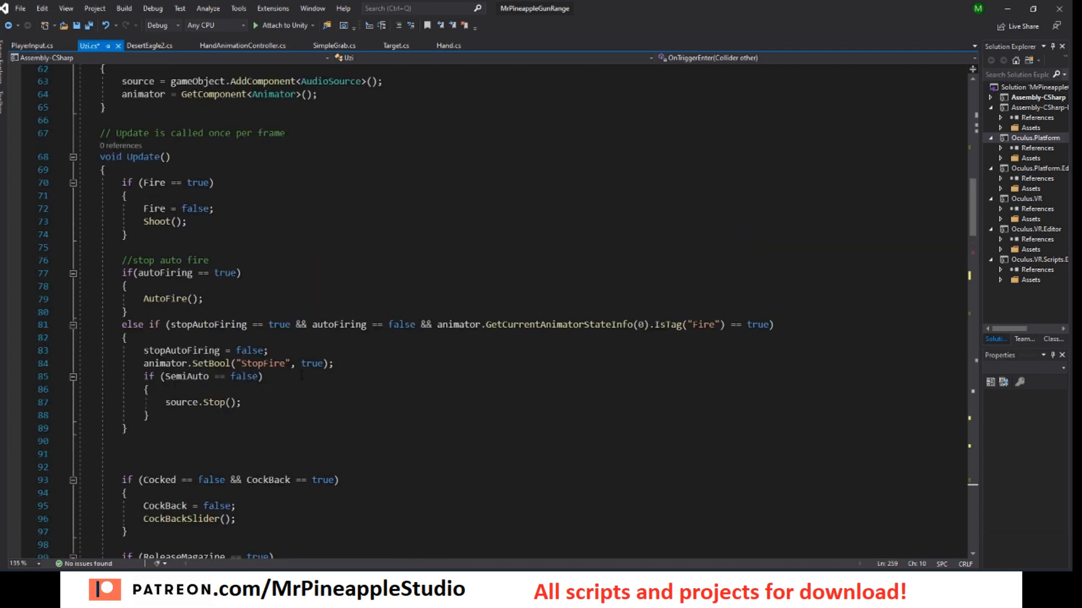
scroll("up", 3)
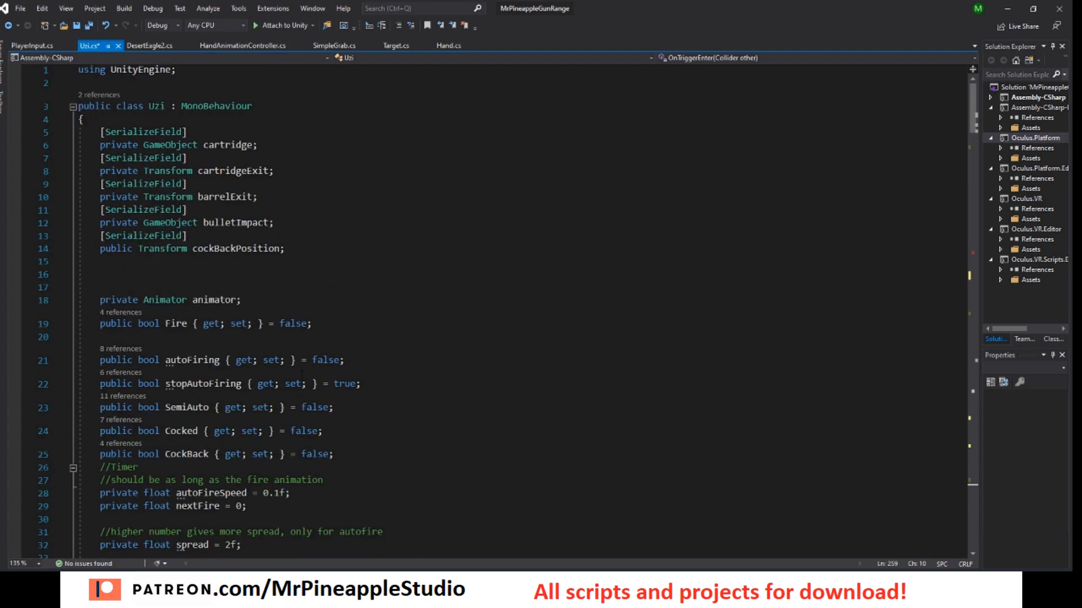
scroll("down", 3)
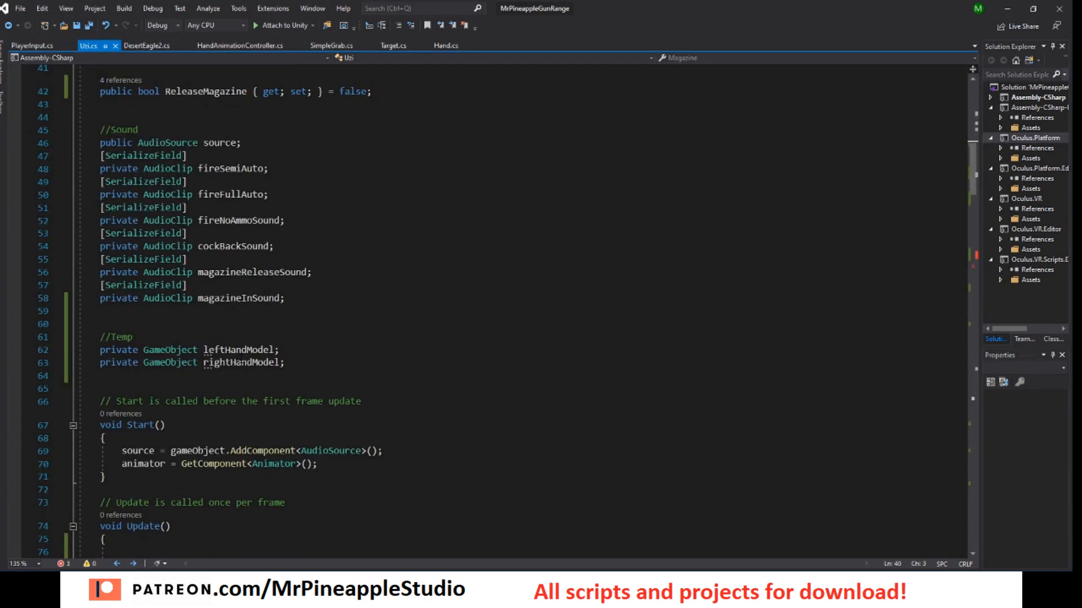
Copy OVRInput handling from PlayerInput.cs into Uzi.Update() as Fire, Toggle SemiAuto and Cockback Slider blocks.
left_click_drag(100, 337, 285, 363)
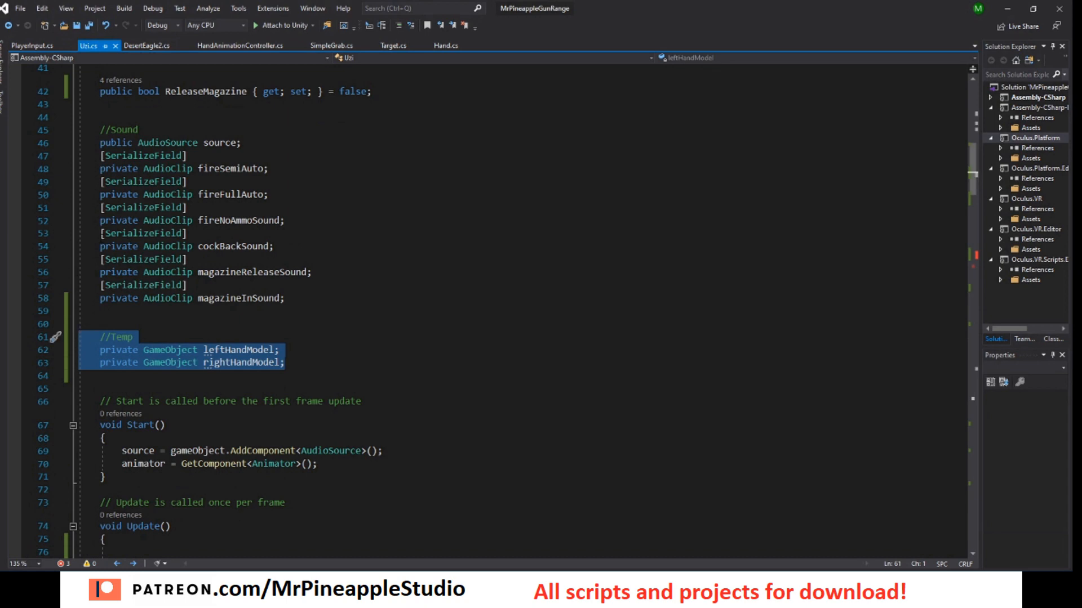
left_click(27, 46)
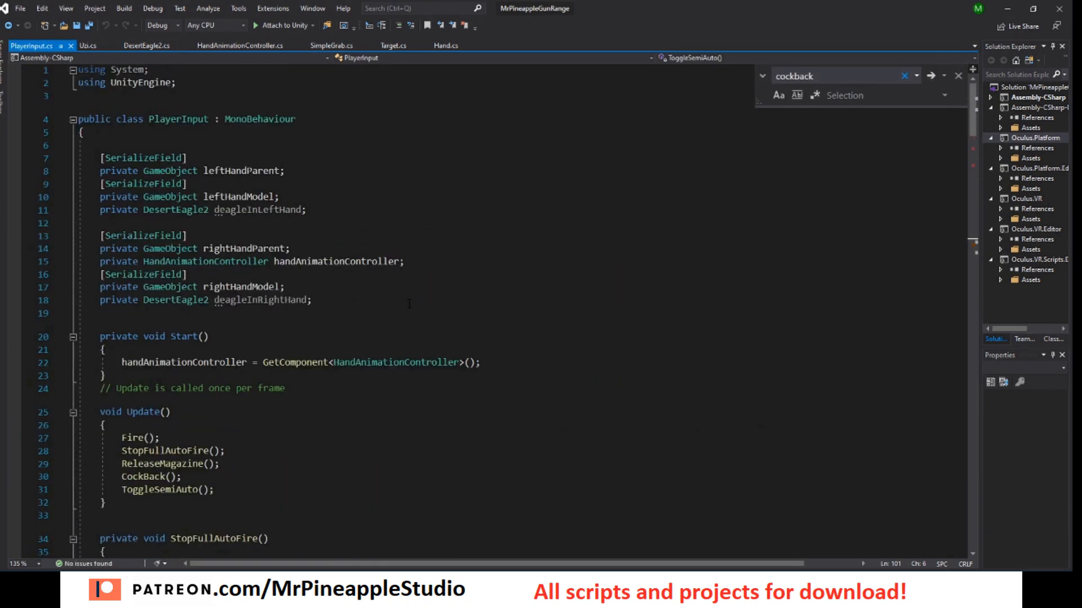
left_click(88, 45)
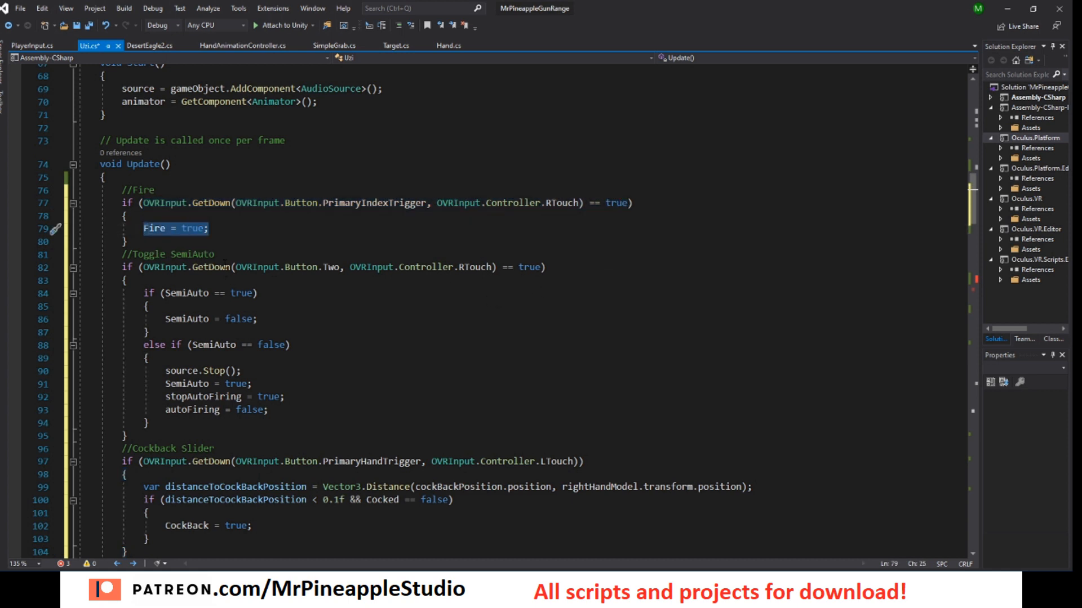
Replace rightHandModel with leftHandModel in the cockback Vector3.Distance call and save.
scroll("down", 3)
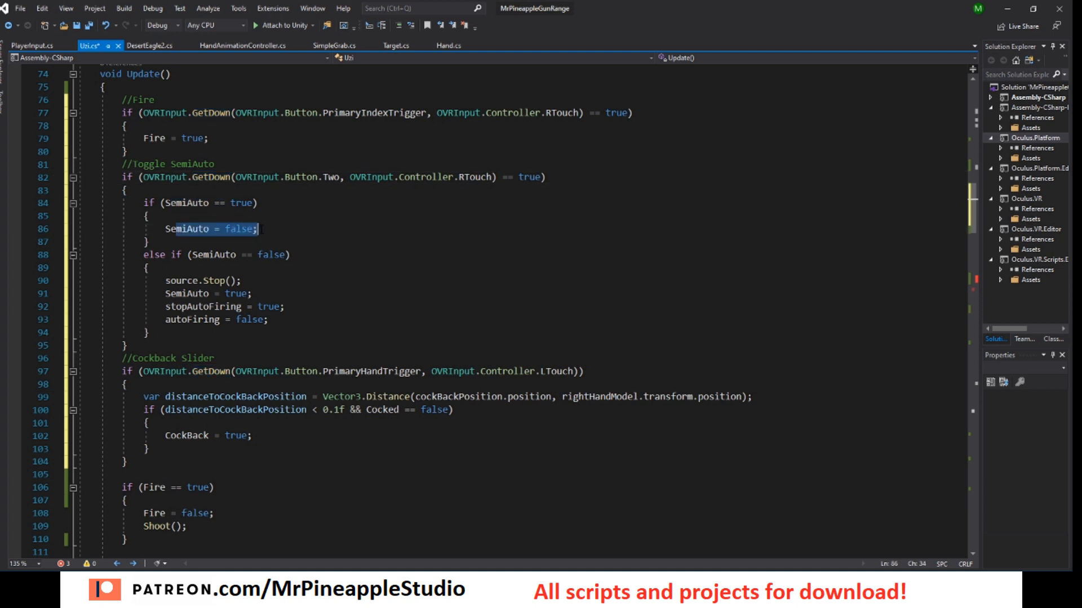
left_click(202, 280)
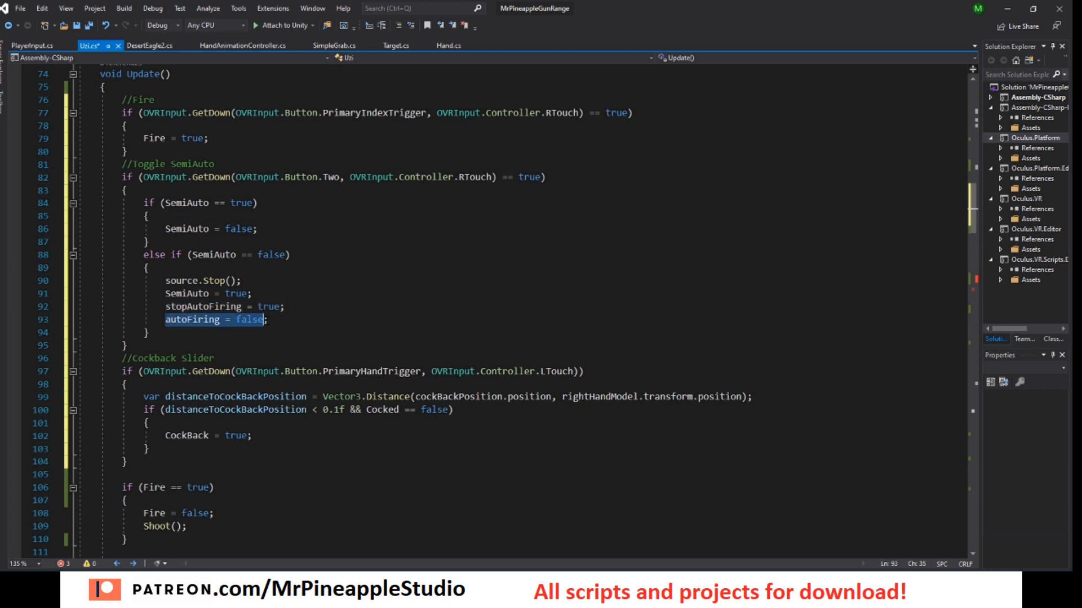
scroll("down", 3)
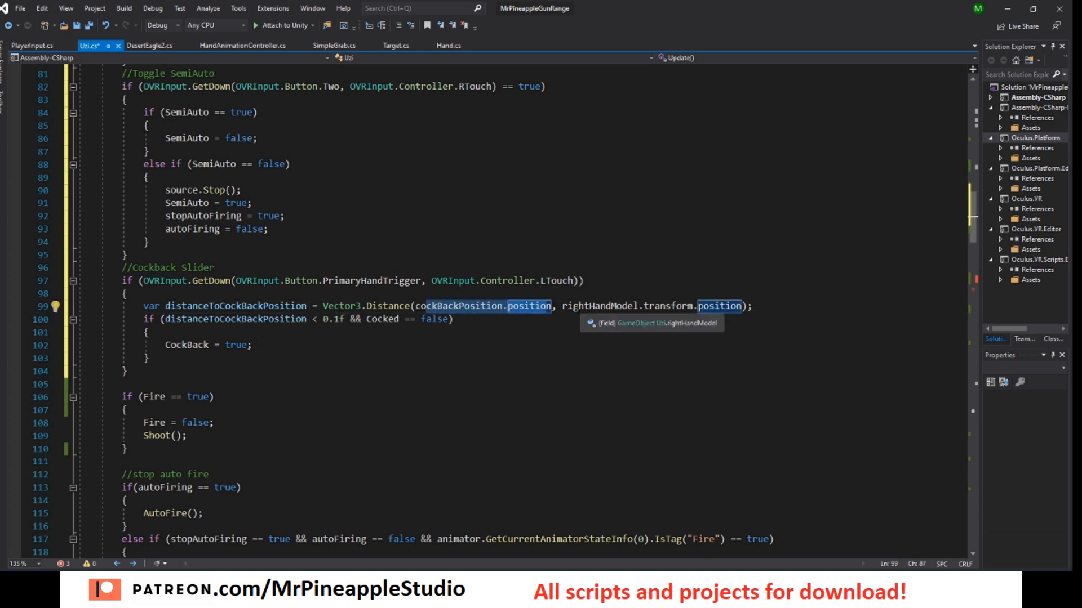
left_click(599, 306)
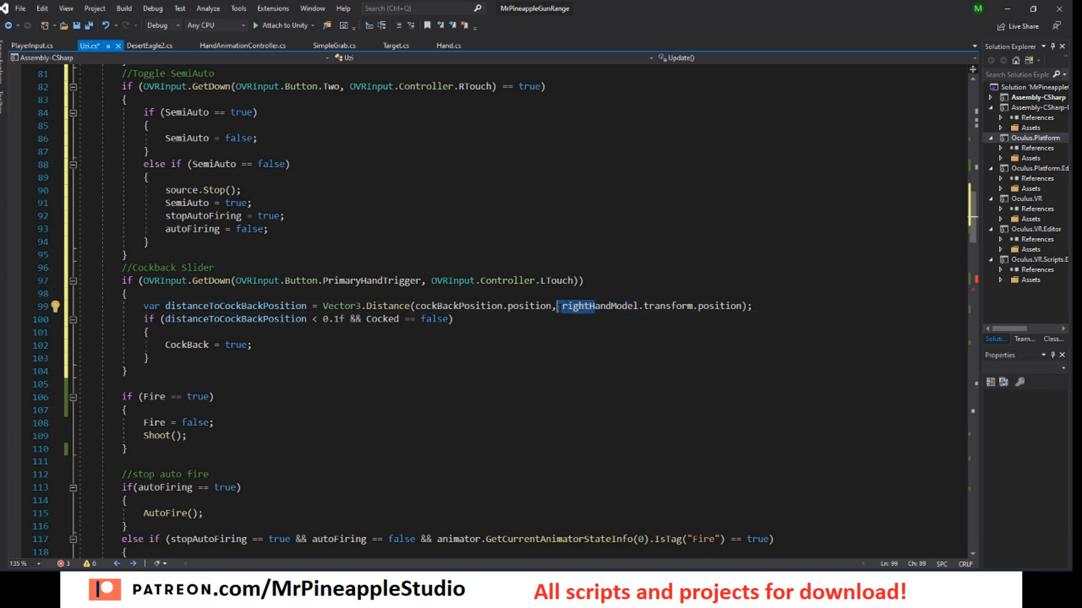
mouse_move(600, 305)
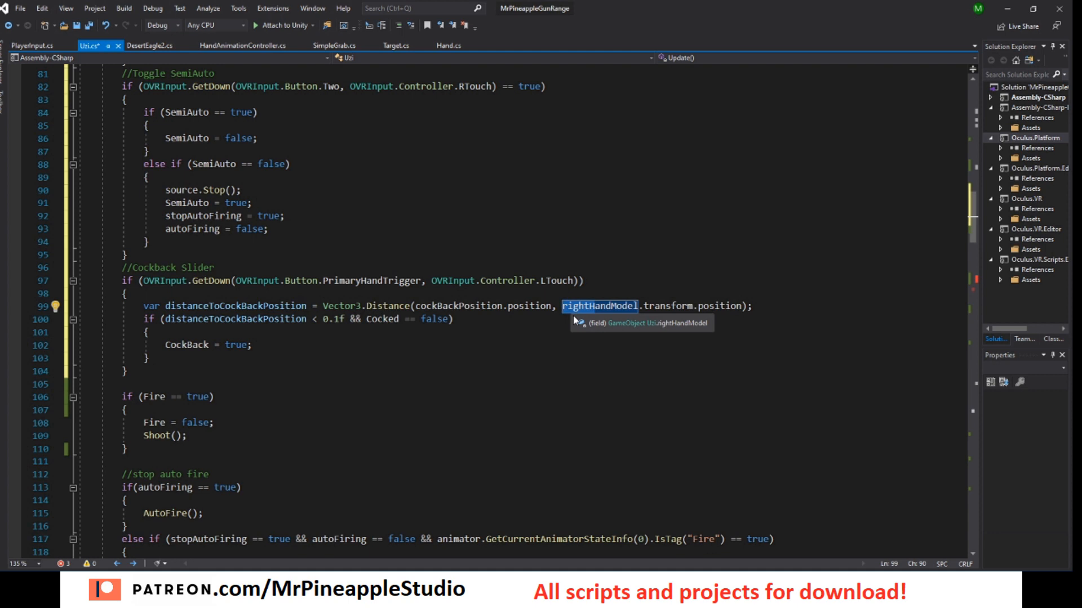
type("leftandModel")
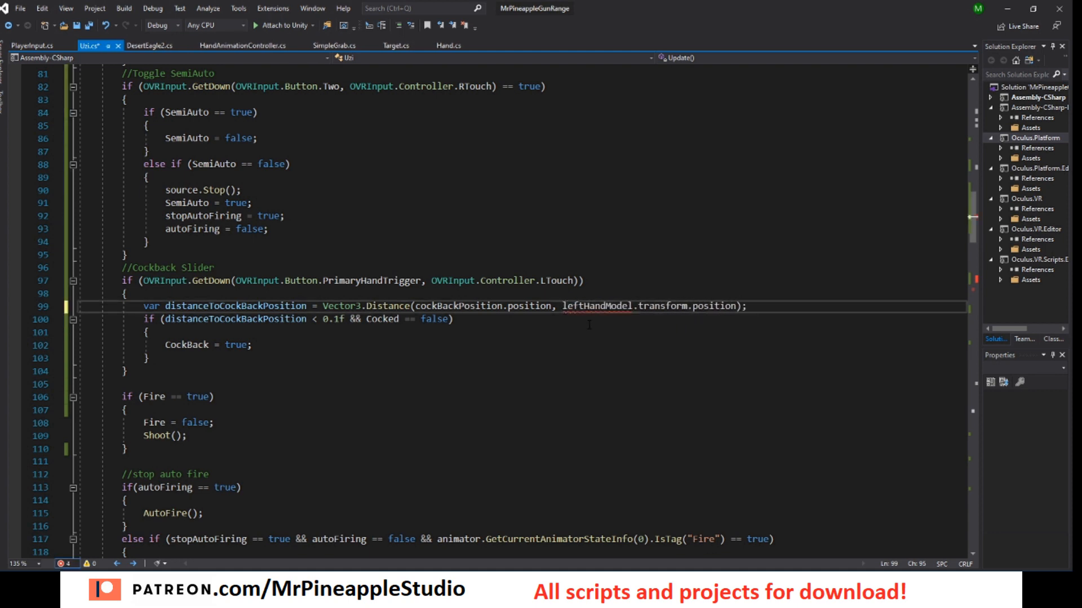
double_click(597, 305)
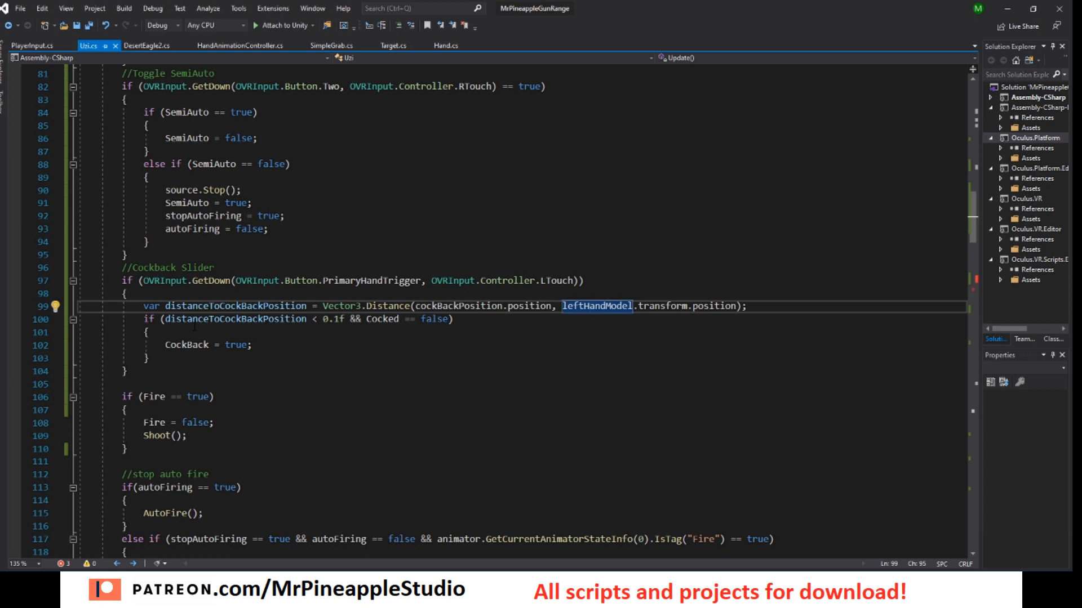